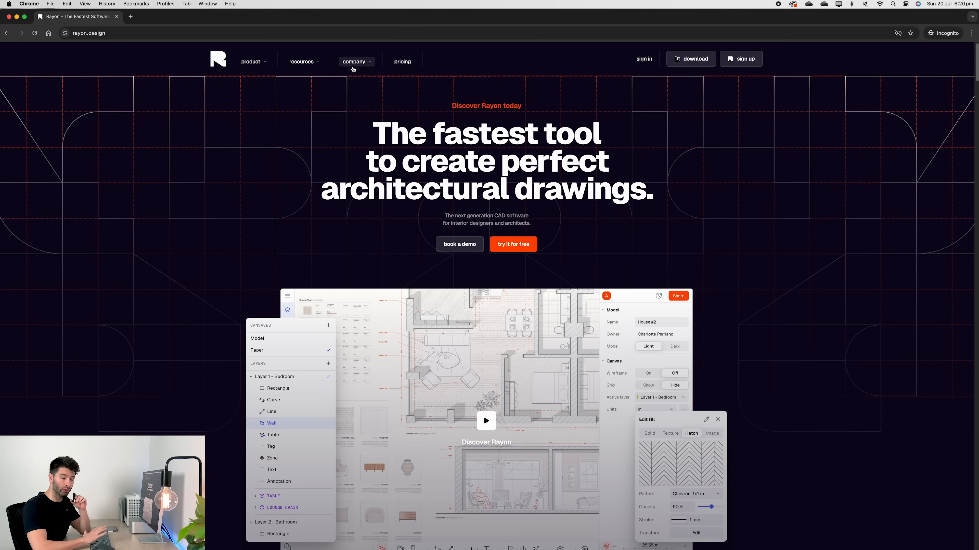
mouse_move(629, 165)
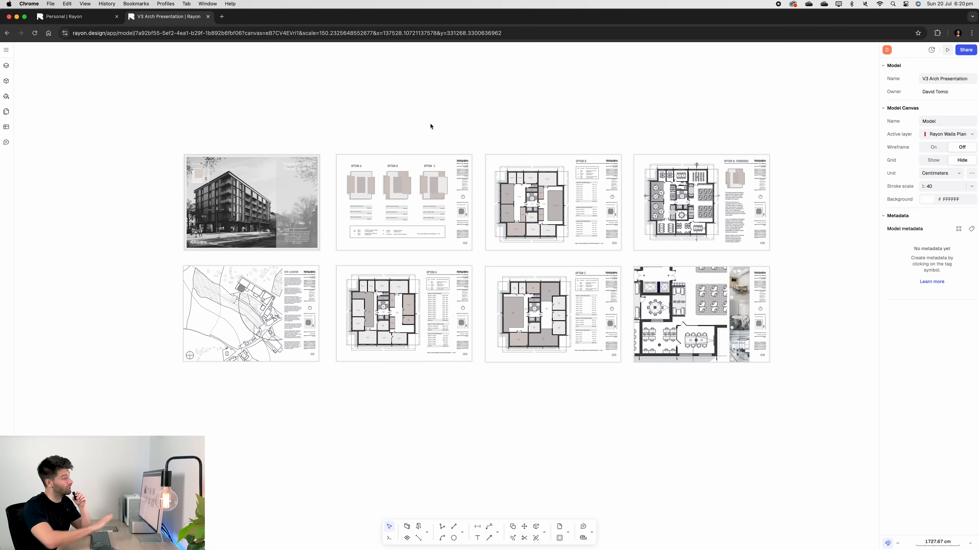
mouse_move(195, 100)
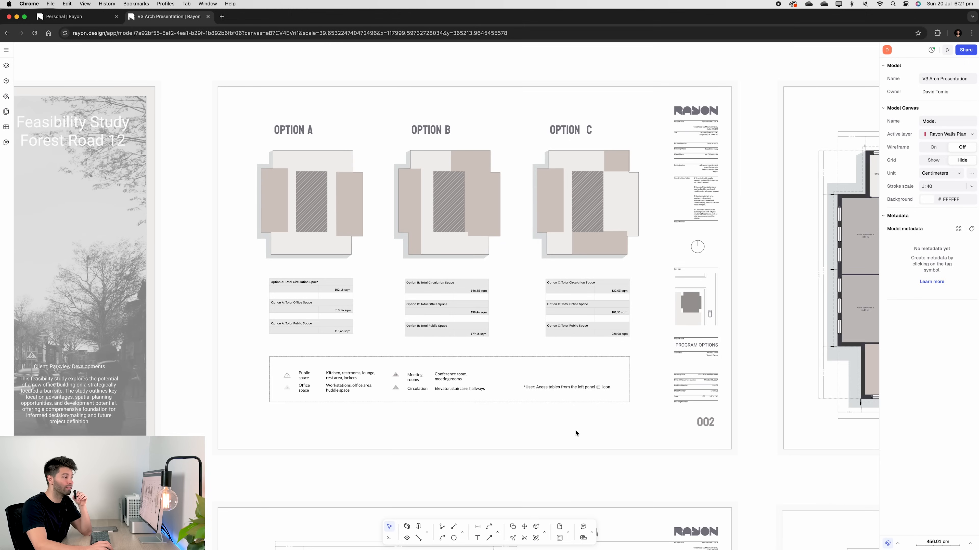
mouse_move(724, 450)
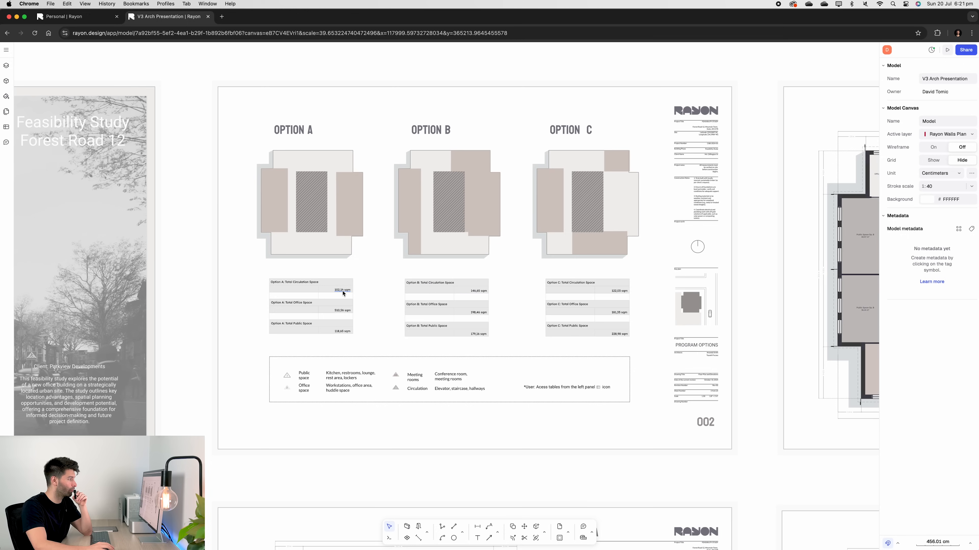
mouse_move(364, 317)
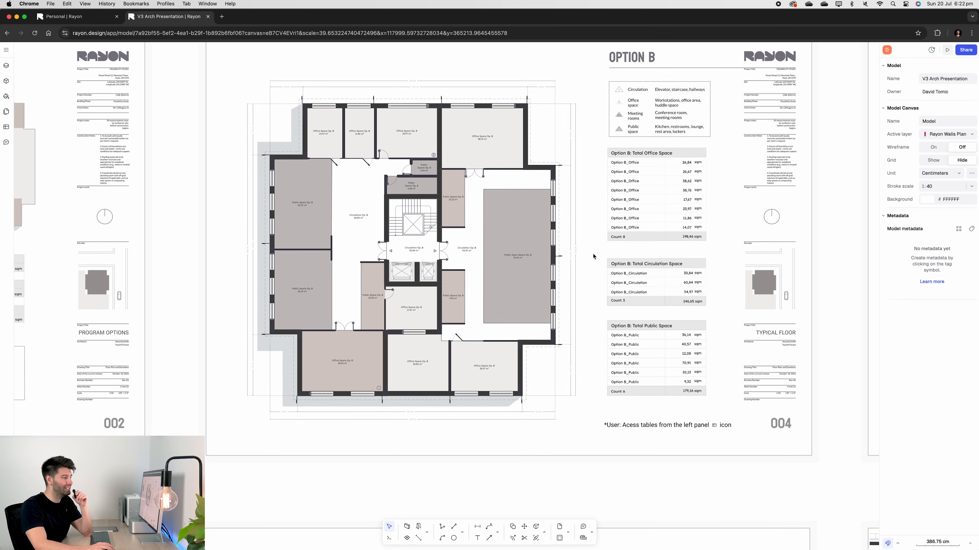
scroll(down, 3)
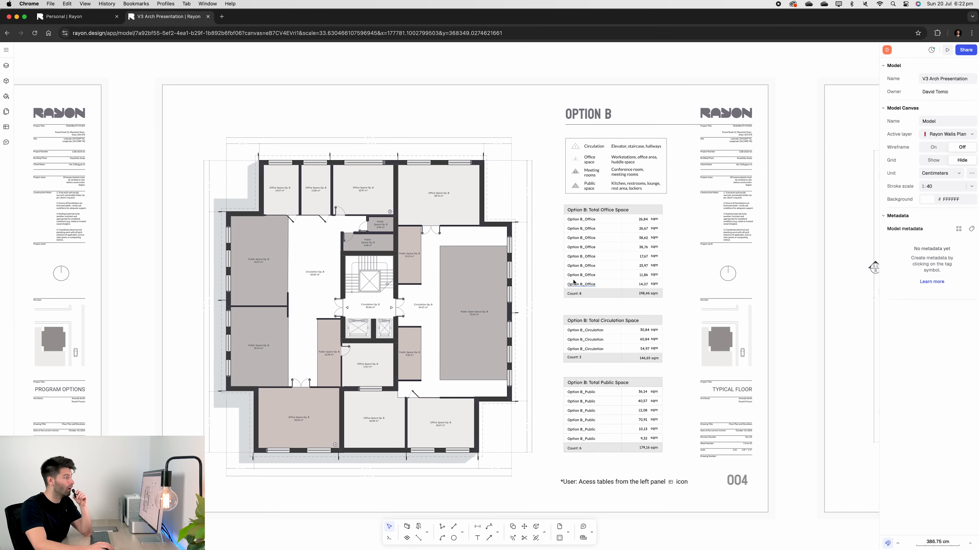
click(364, 187)
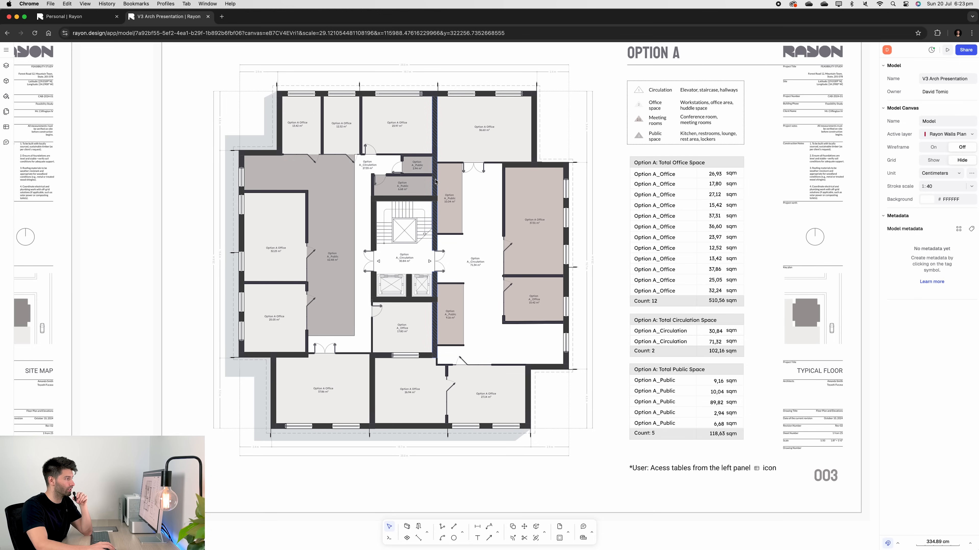
Draw a free-standing vertical wall about 1706 cm long left of the Option A plan with the Wall tool
click(484, 218)
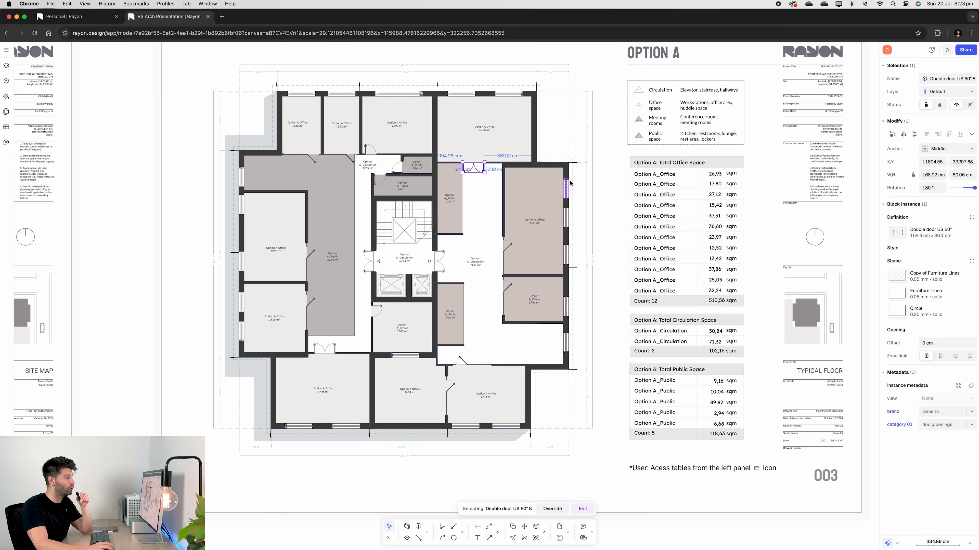
click(565, 181)
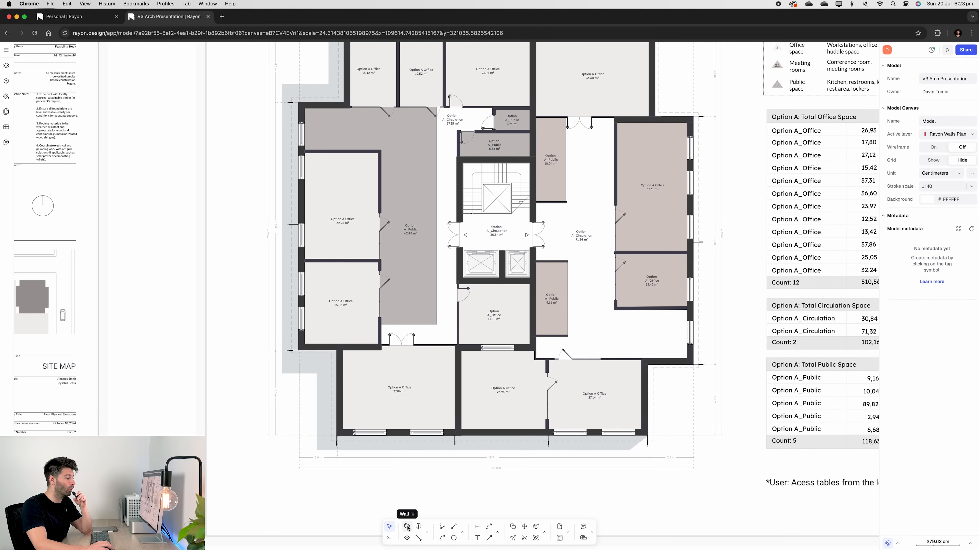
click(407, 526)
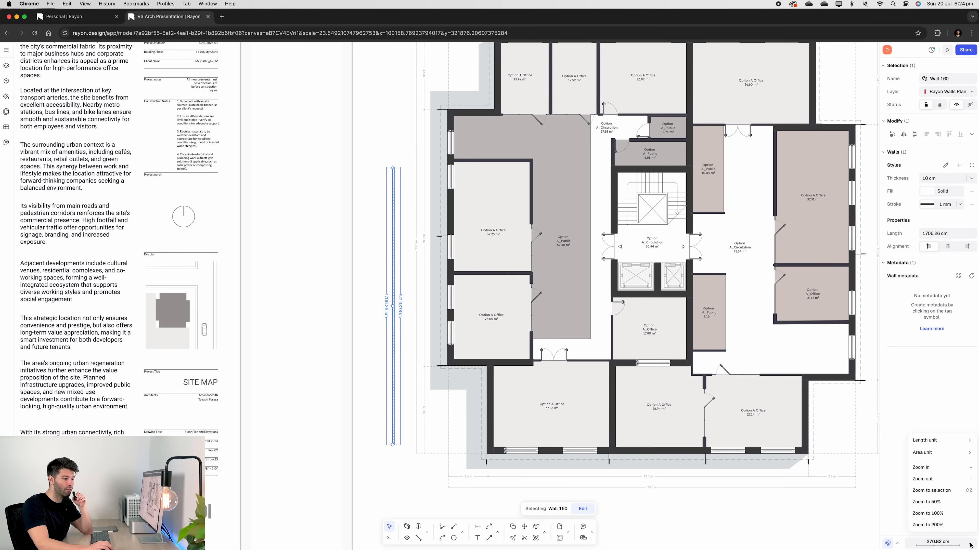
Switch the length unit to millimetres and set the free-standing wall's thickness to 500 mm
click(925, 440)
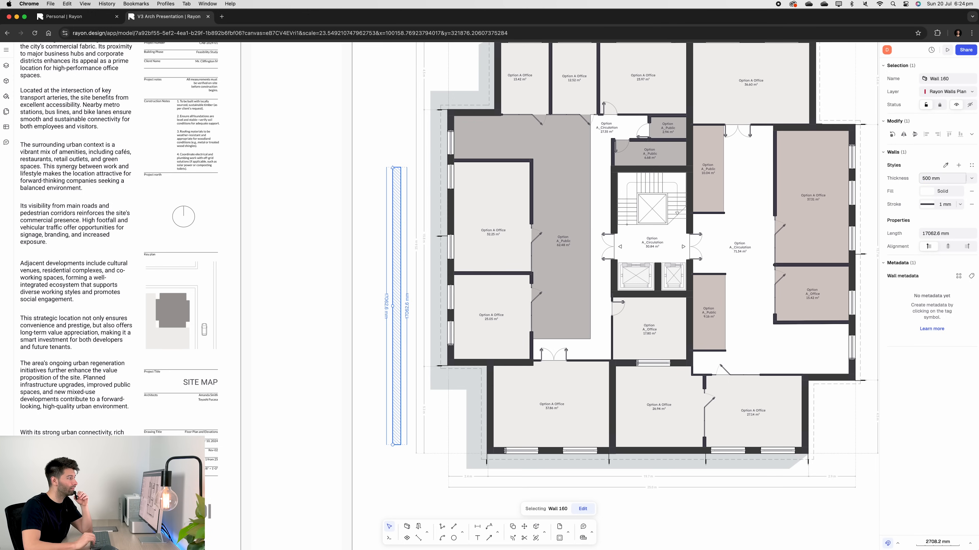
mouse_move(383, 203)
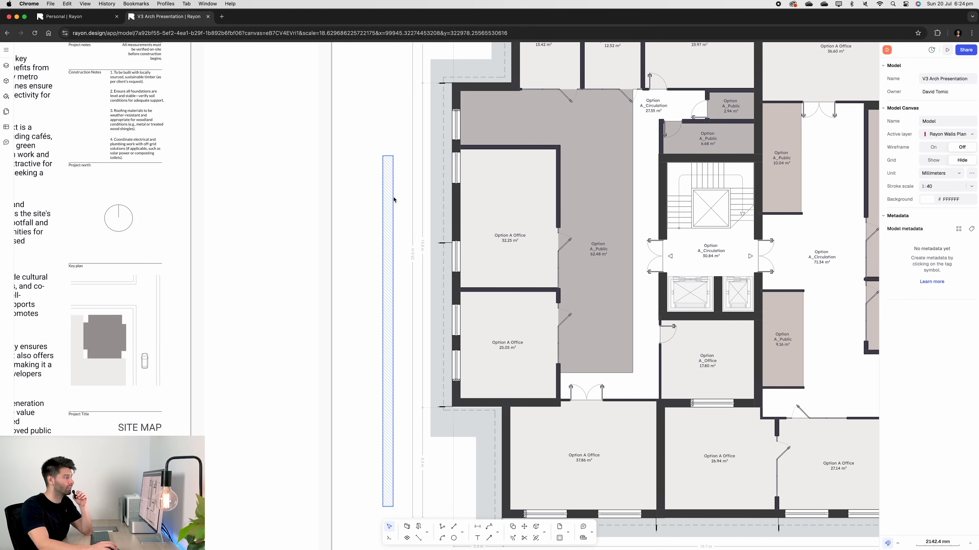
click(346, 272)
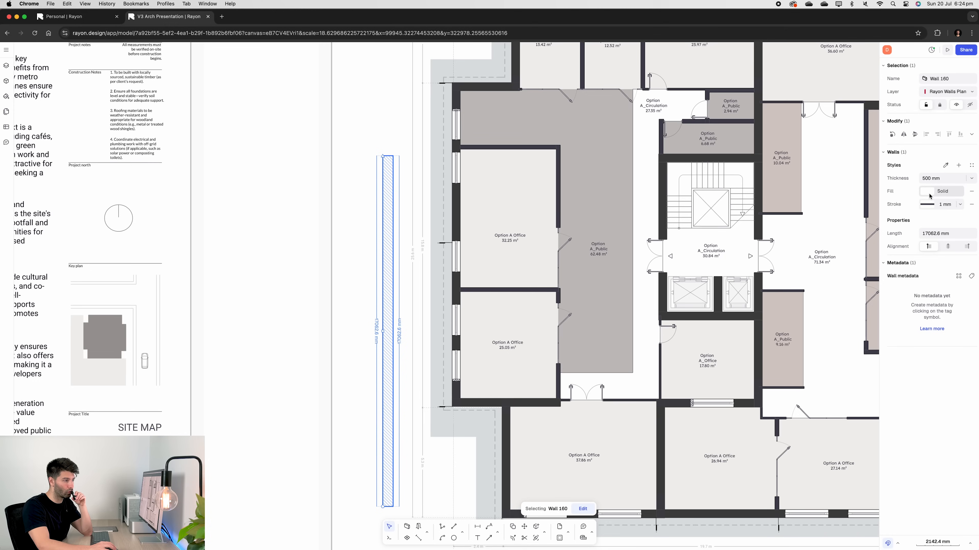
Preview Texture and Vertical hatch fills on the wall, then keep a Solid black fill
click(927, 191)
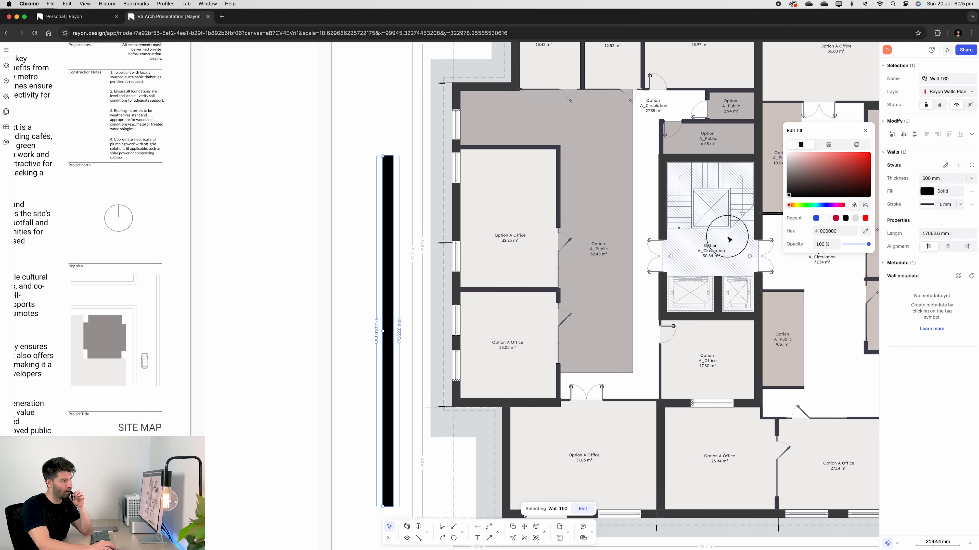
click(828, 144)
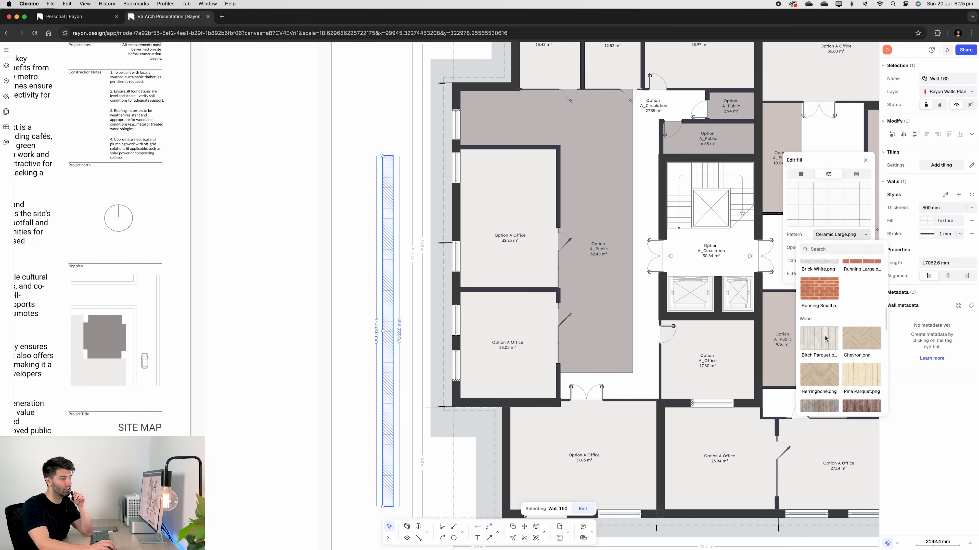
click(856, 167)
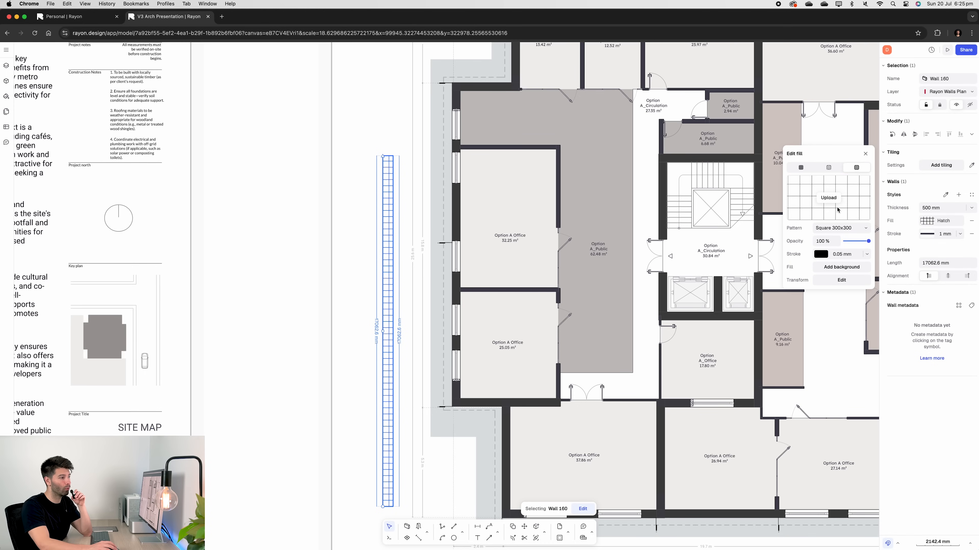
click(842, 228)
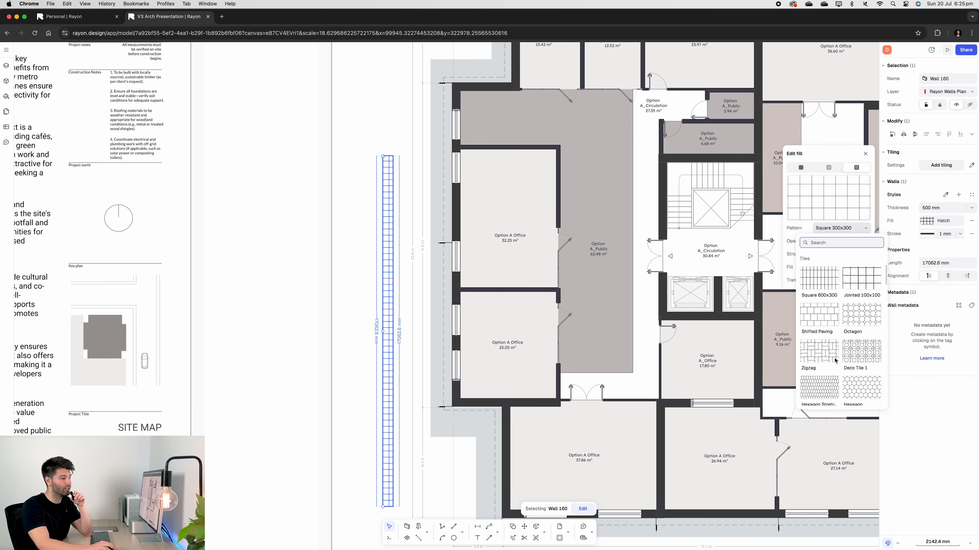
click(861, 315)
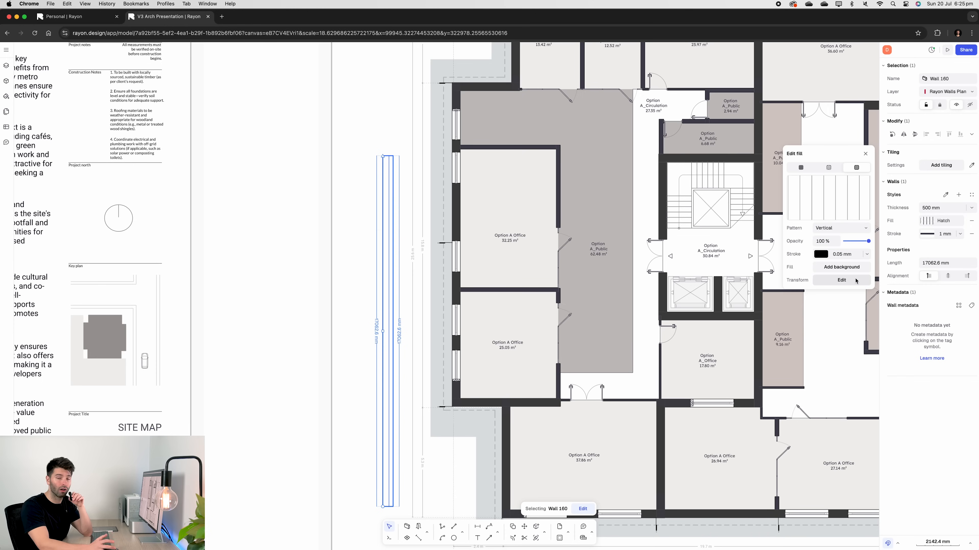
mouse_move(801, 163)
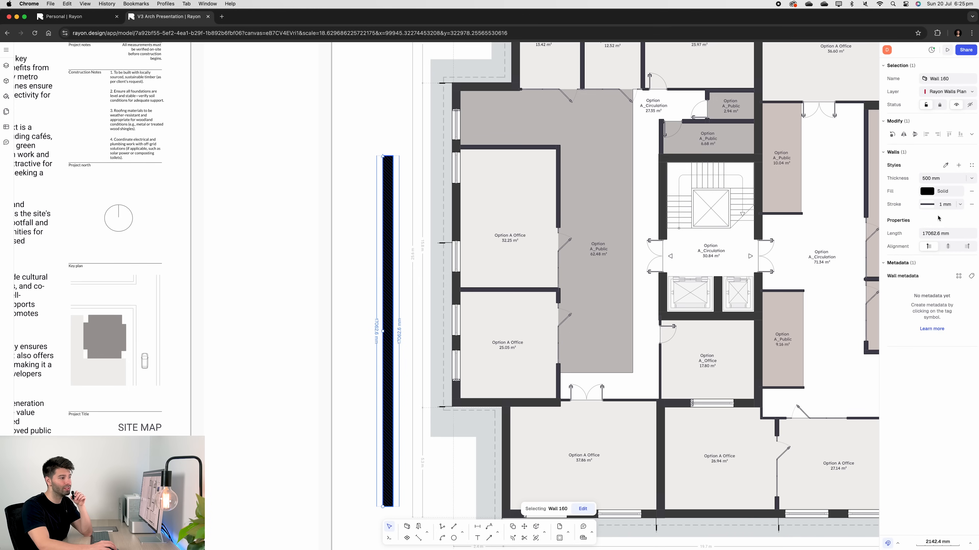
click(927, 204)
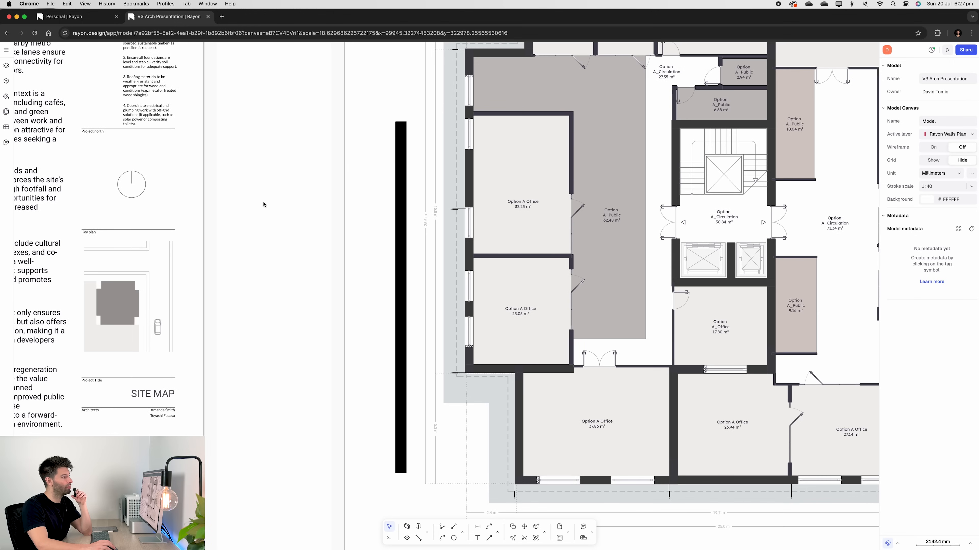
Import the Double door EU 180 block from the shared Rayon libraries by searching 'door'
click(6, 81)
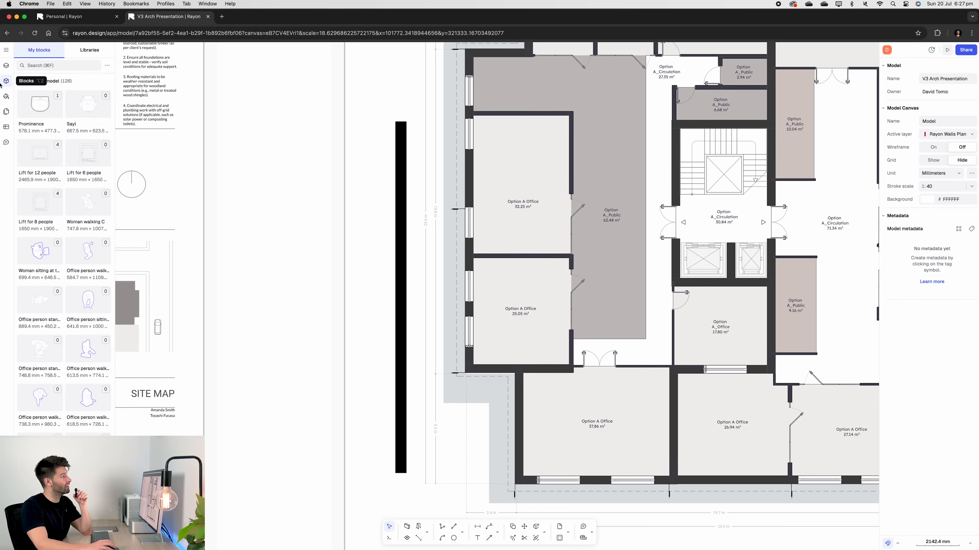
click(89, 50)
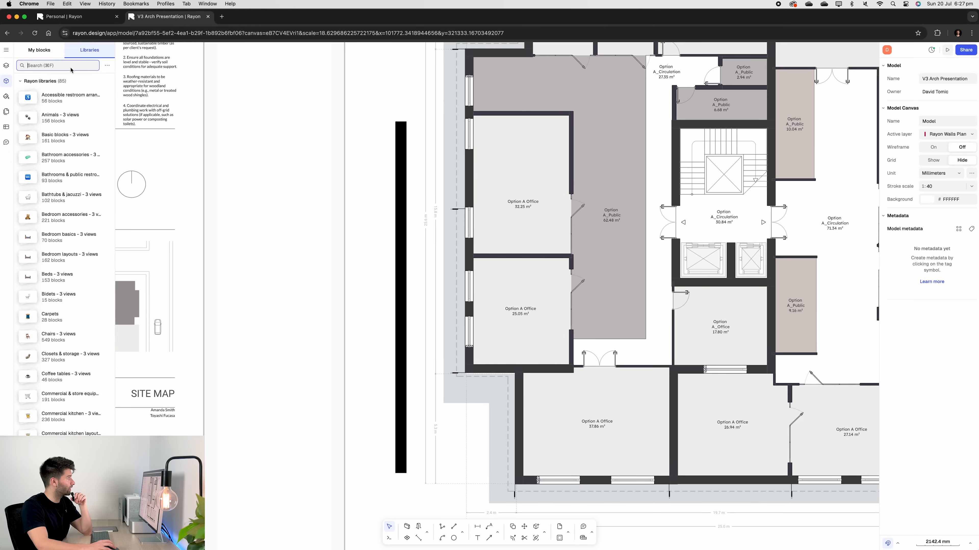
text(door)
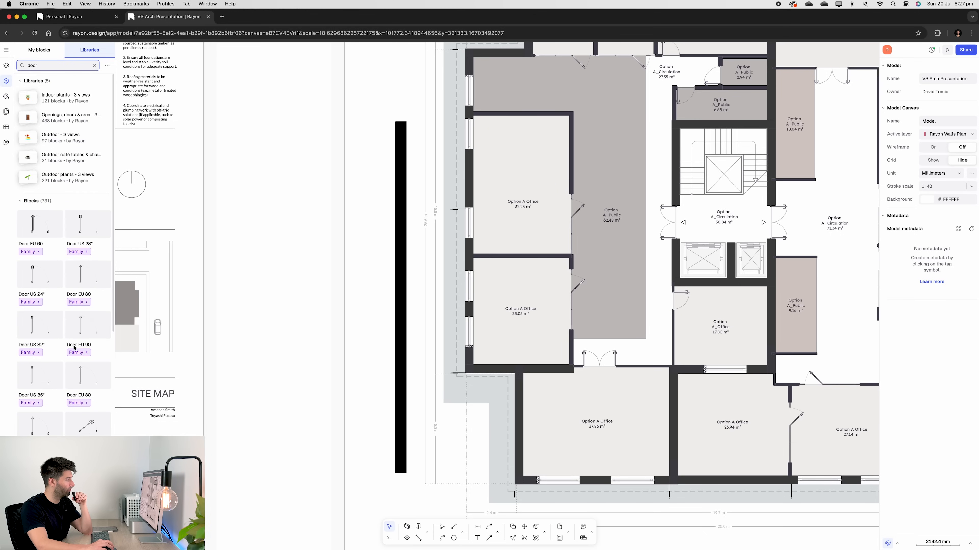
scroll(down, 3)
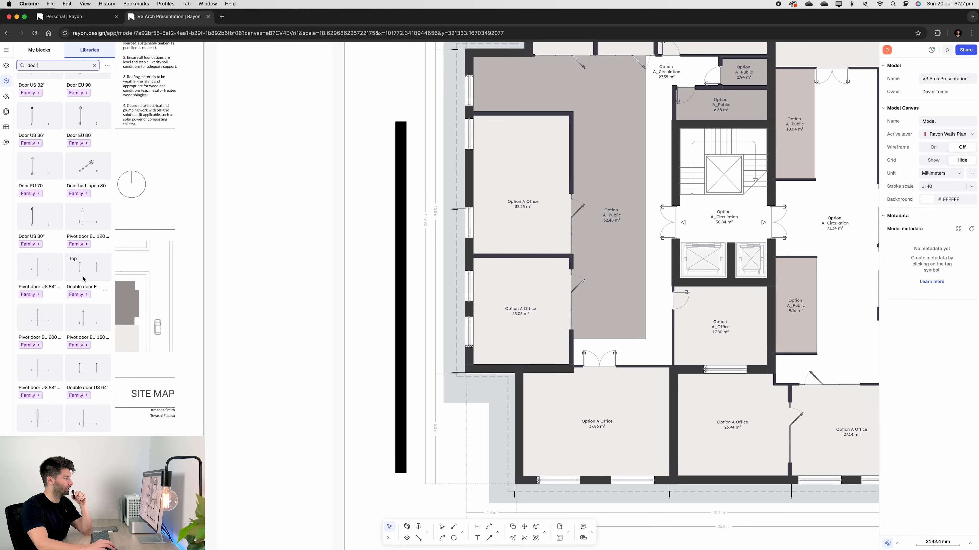
click(87, 267)
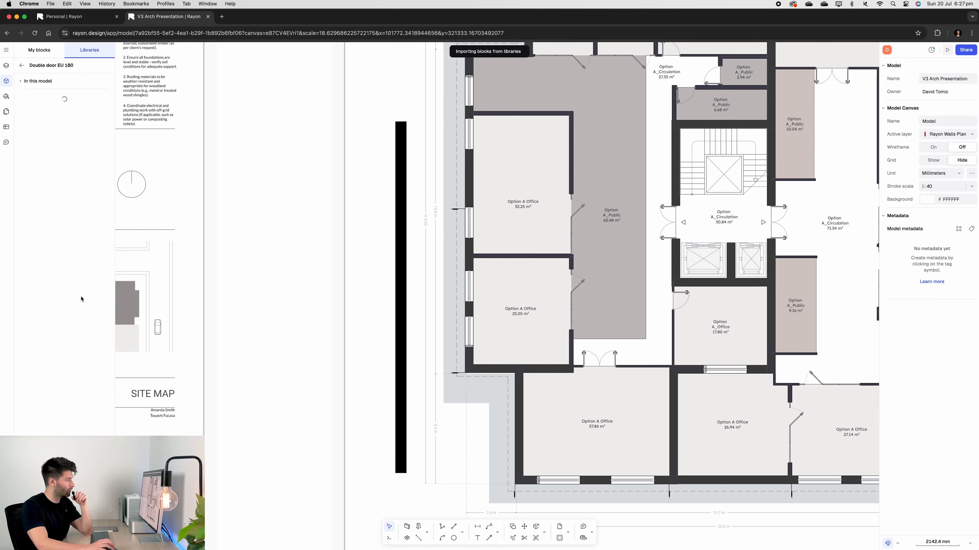
Place the double door on the plan and set it into the free-standing black wall
click(612, 286)
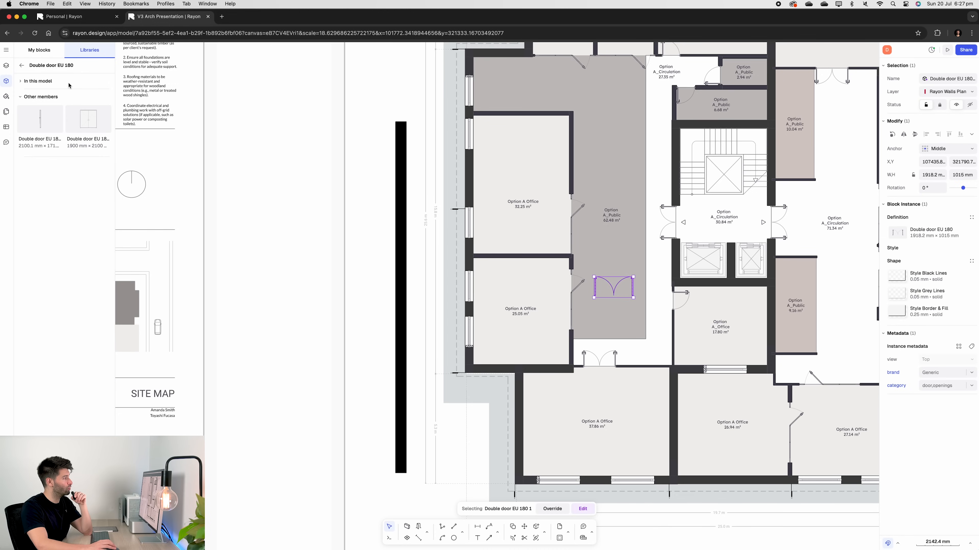
mouse_move(40, 118)
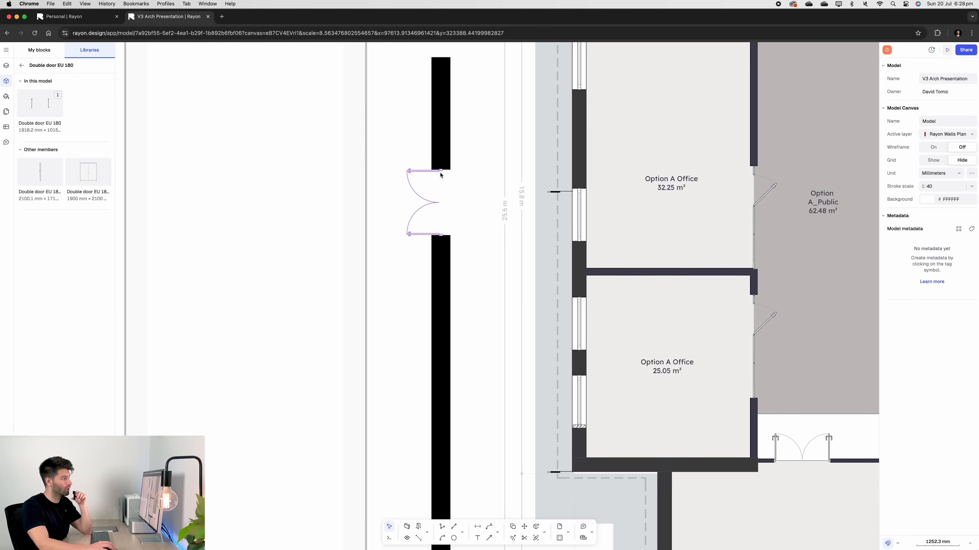
click(425, 187)
text(w)
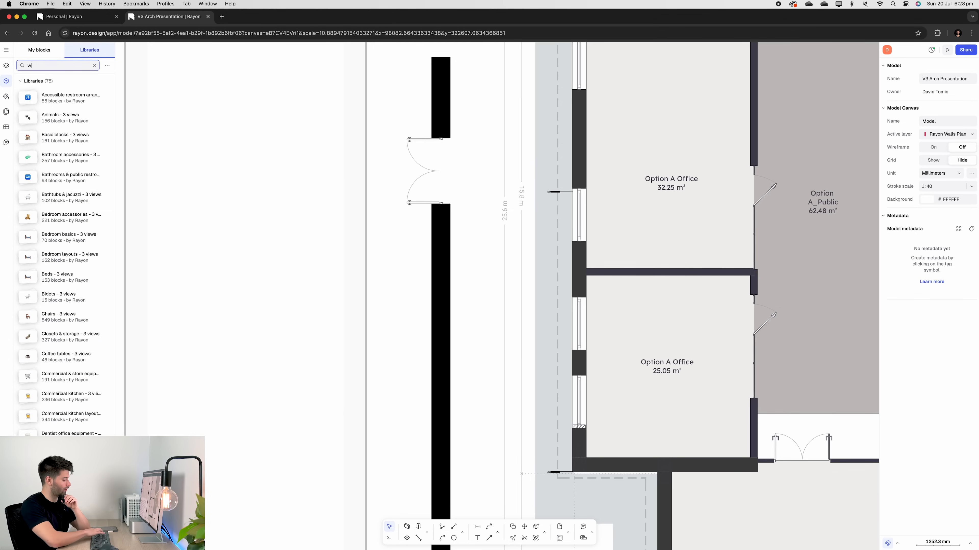
Fit the Window with shutters block into the wall gap and zoom back out to the whole plan
click(612, 300)
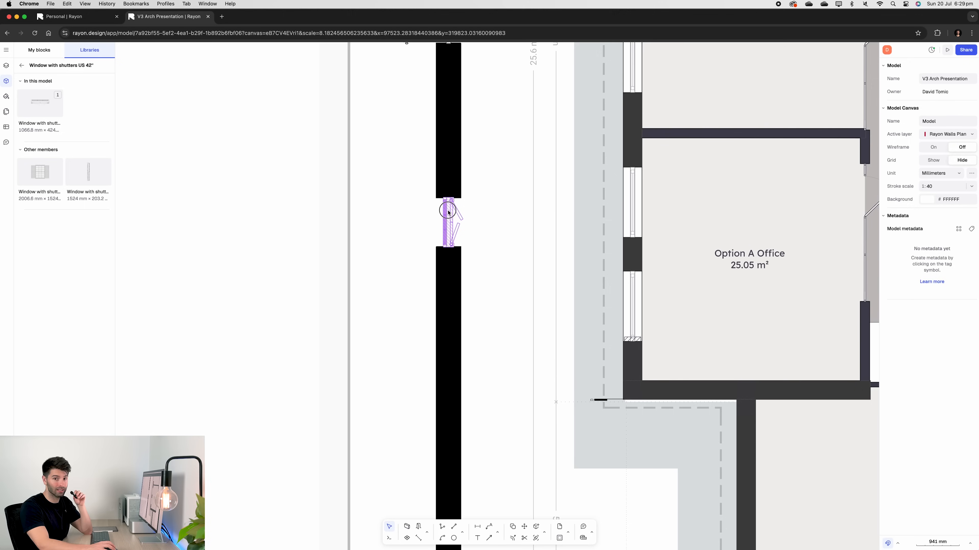
click(447, 222)
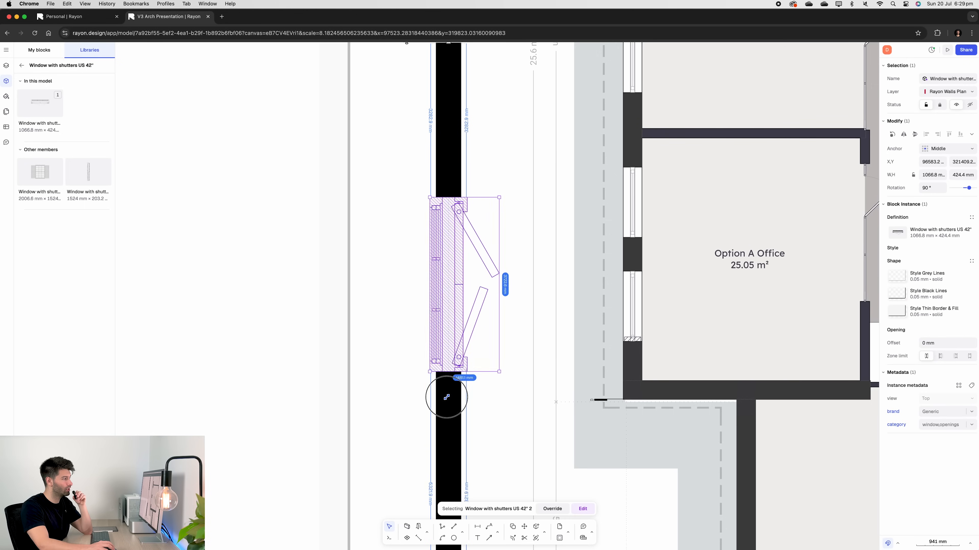
click(512, 339)
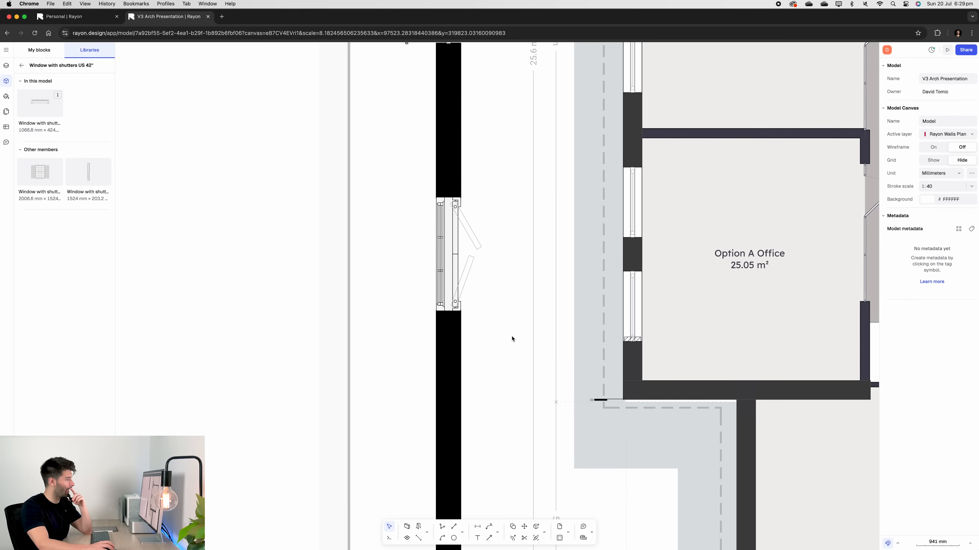
scroll(down, 3)
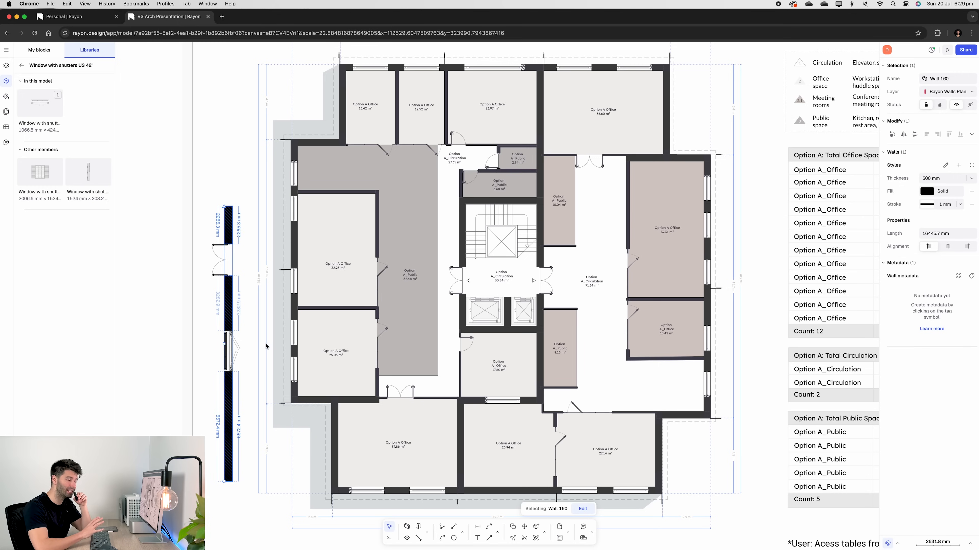
mouse_move(258, 339)
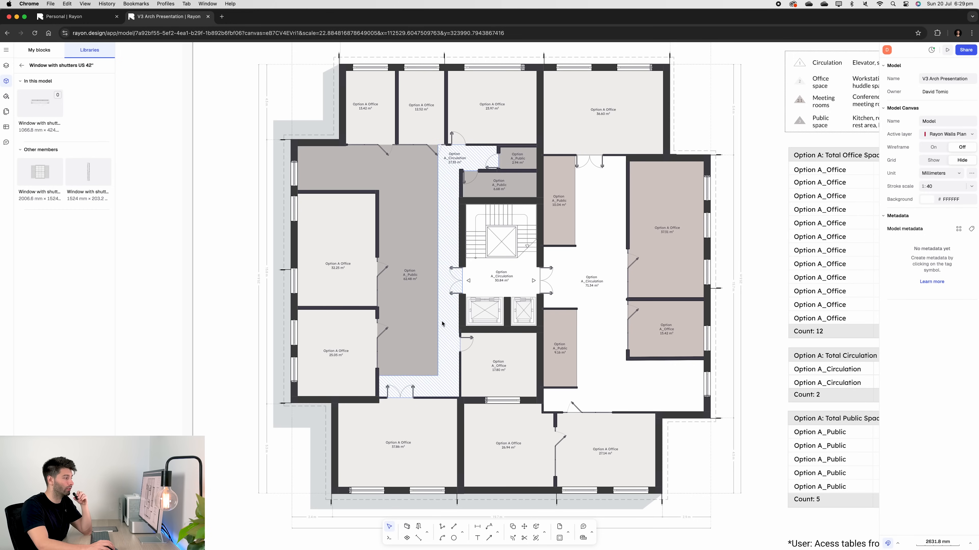
mouse_move(437, 327)
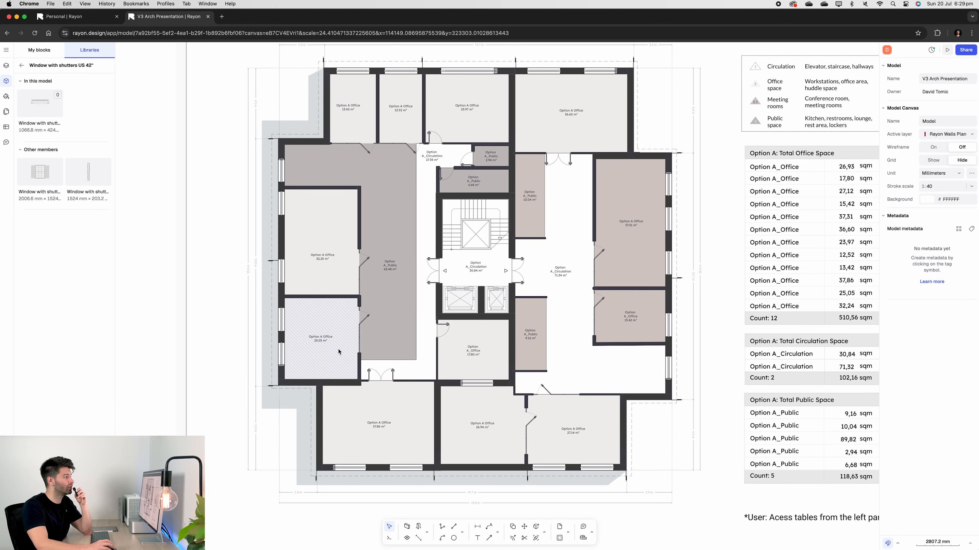
Create Zone 56 (27.14 m²) inside the empty bottom-right room with the Zone tool
click(321, 340)
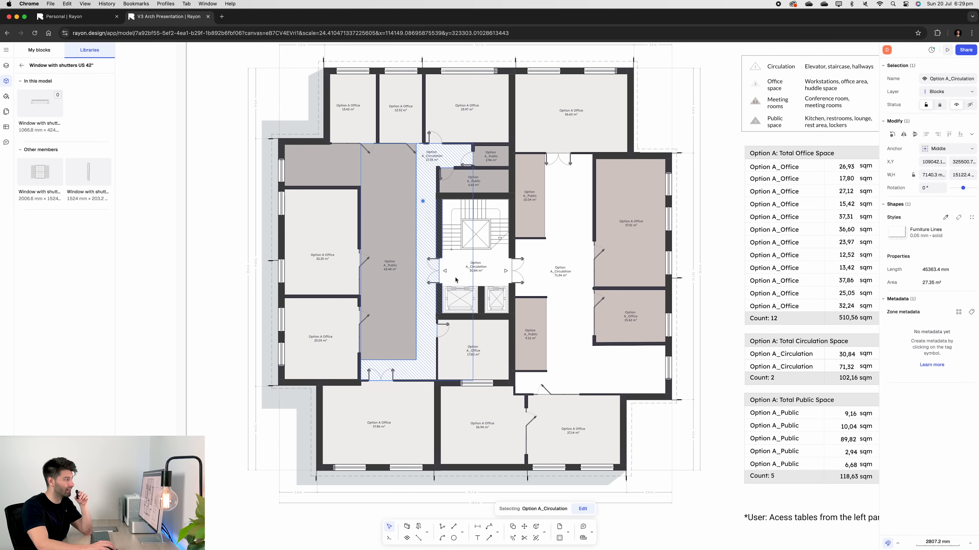
click(416, 494)
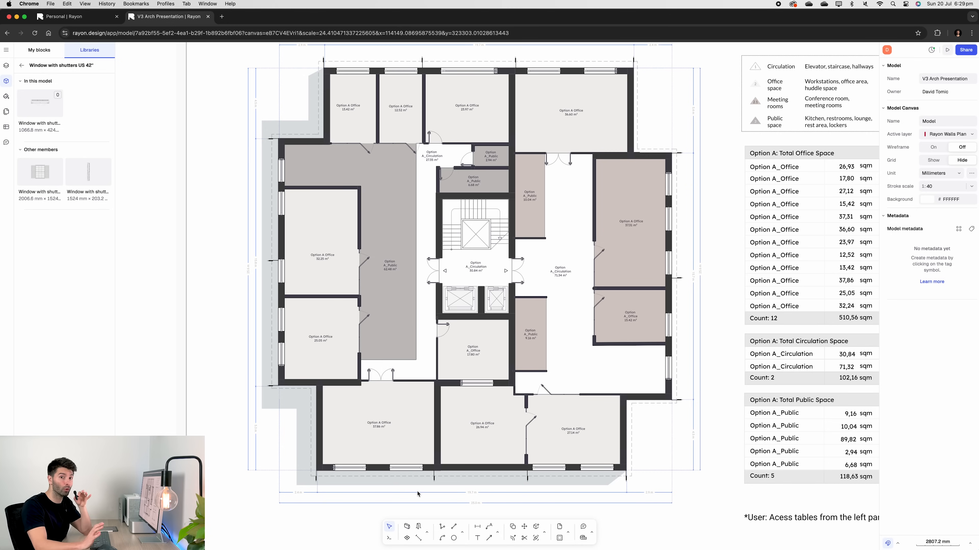
click(634, 440)
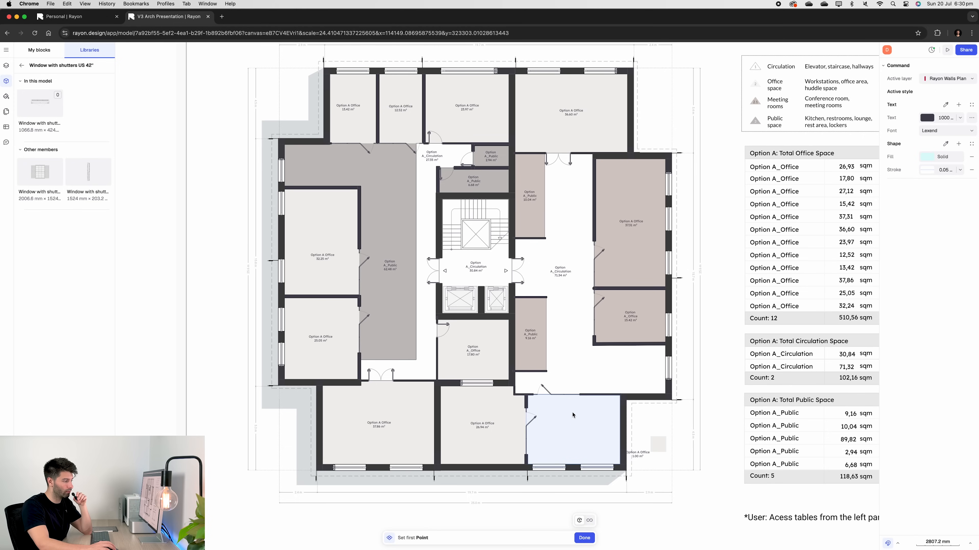
click(572, 431)
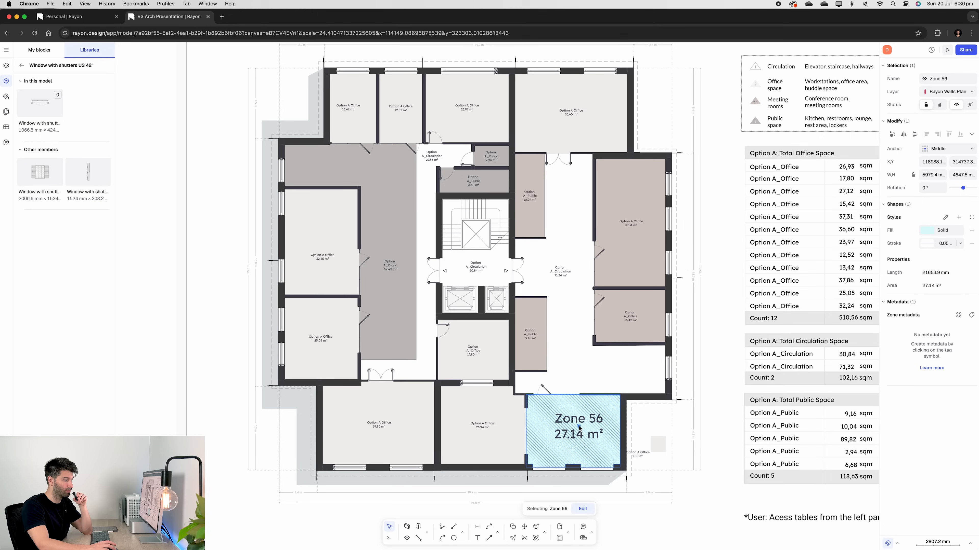
mouse_move(583, 456)
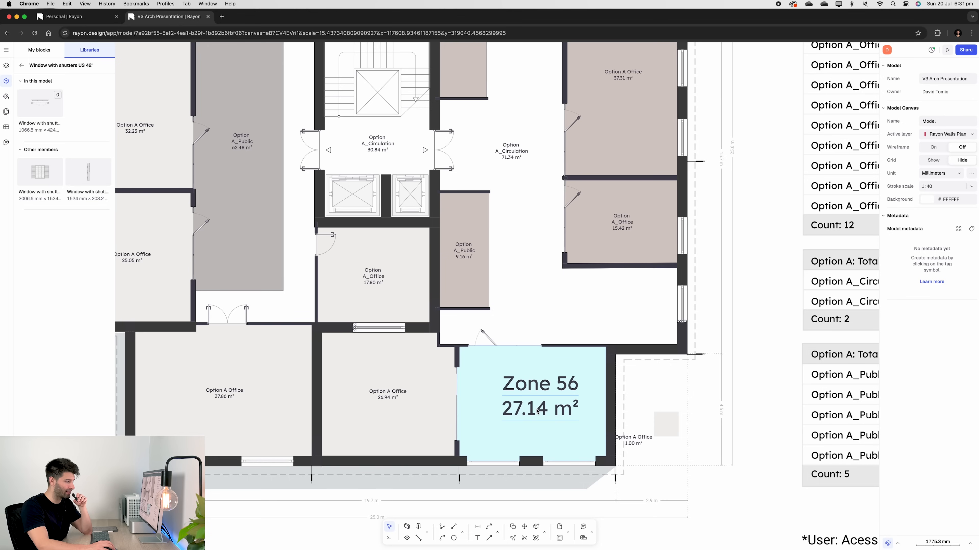
Give Zone 56 a Grey Carpet.png texture, then make it an Option A_Office zone with Light Blue 02 style
click(540, 399)
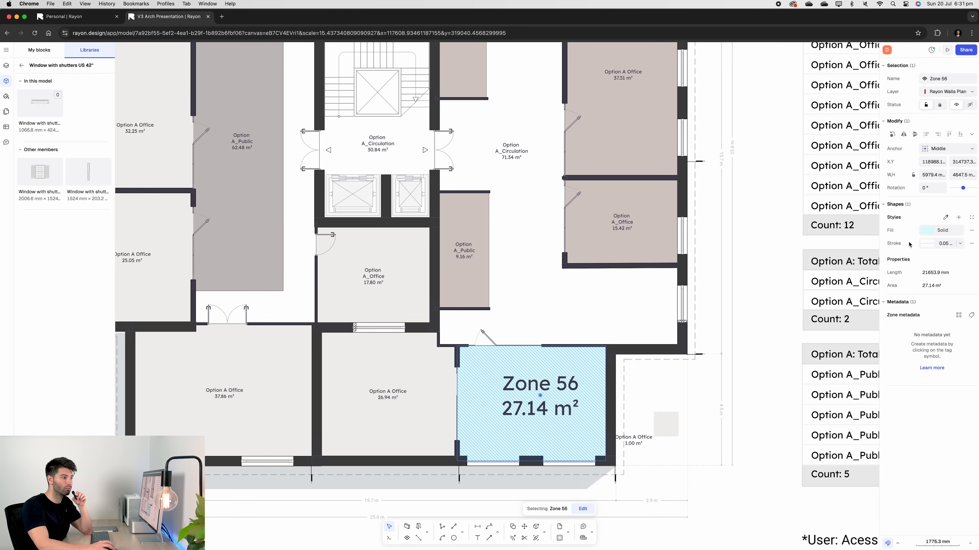
click(928, 231)
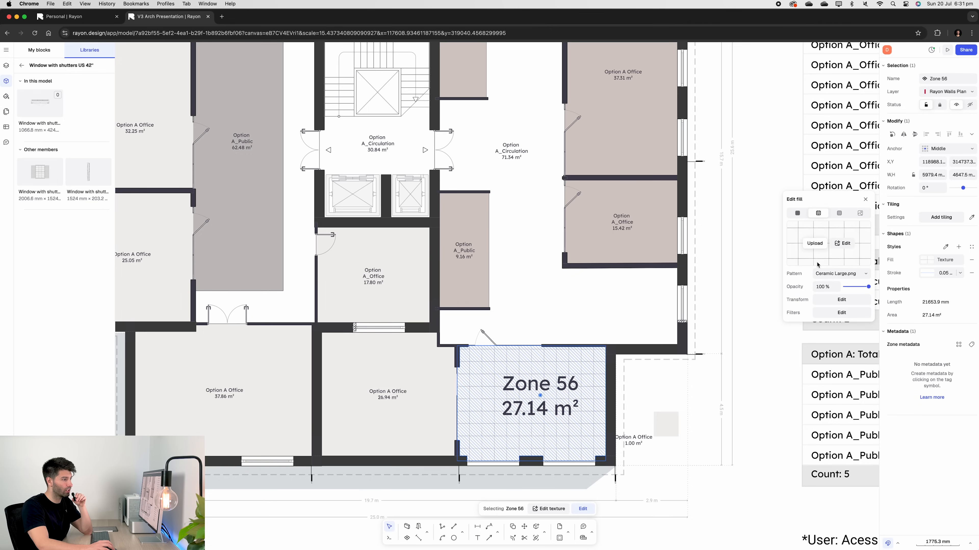
click(839, 273)
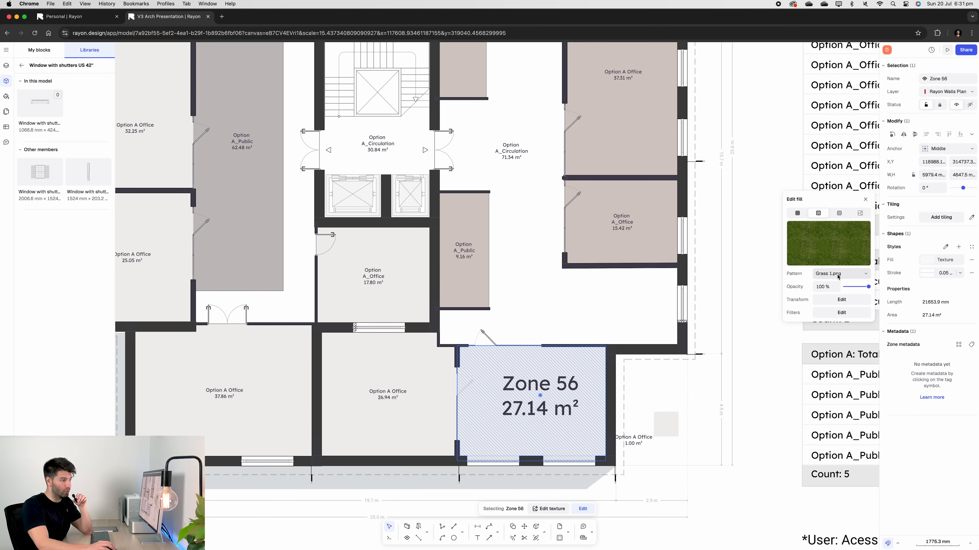
click(840, 273)
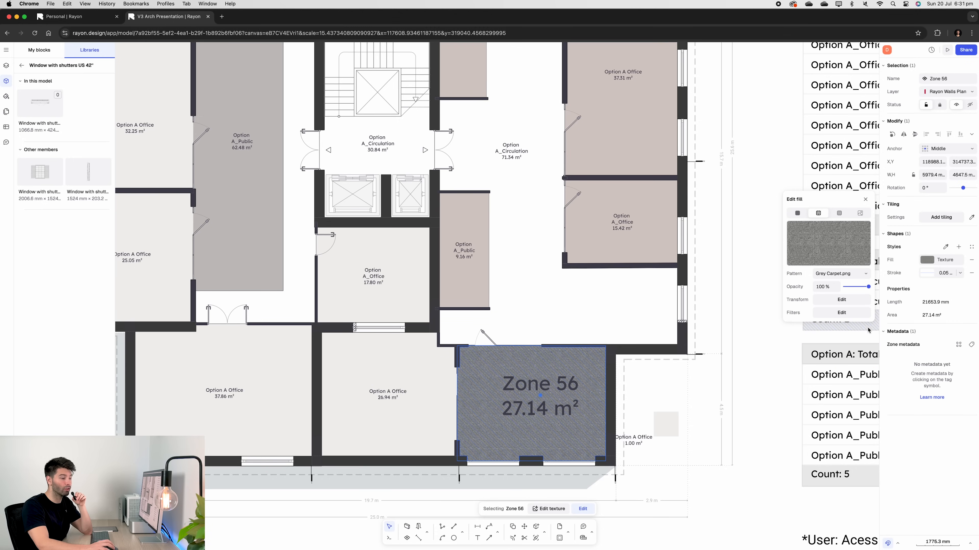
click(540, 396)
text(Office A)
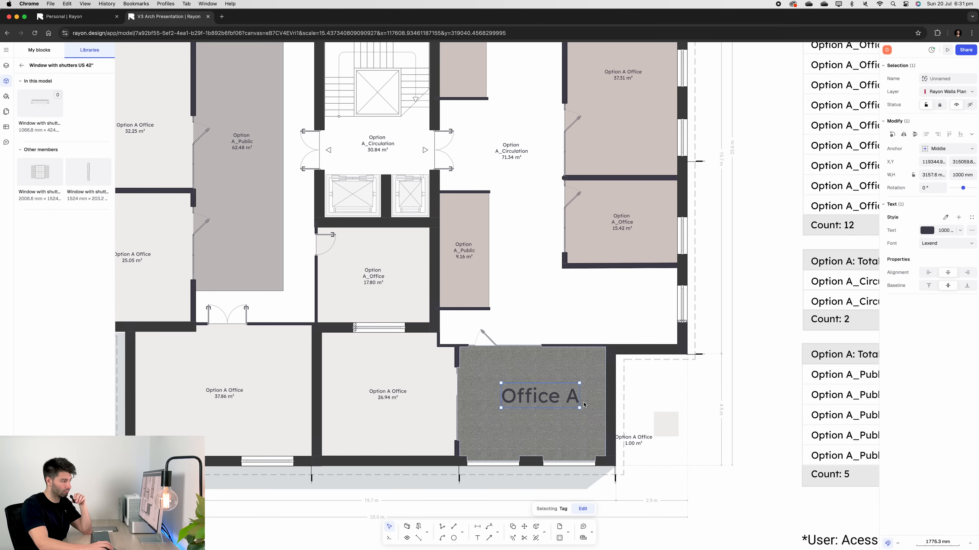
click(539, 396)
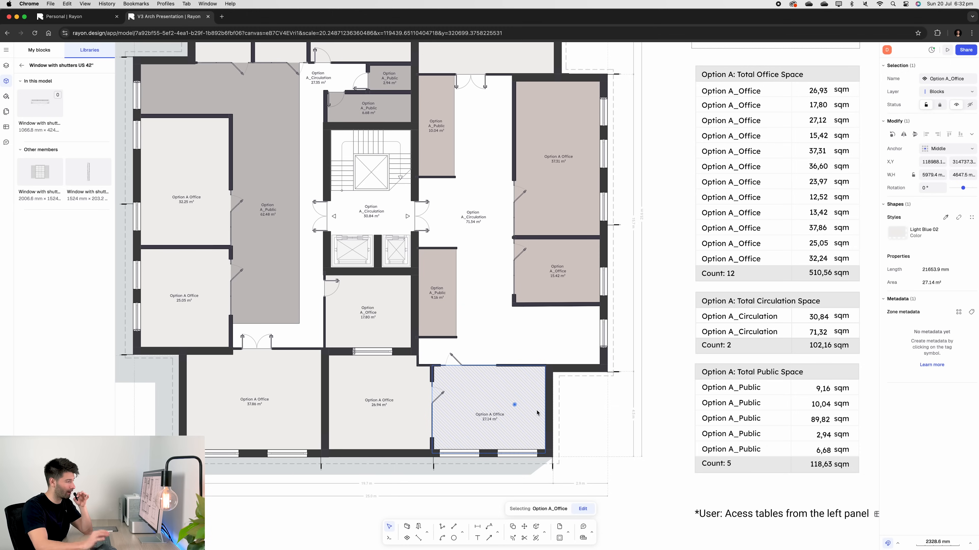
mouse_move(506, 437)
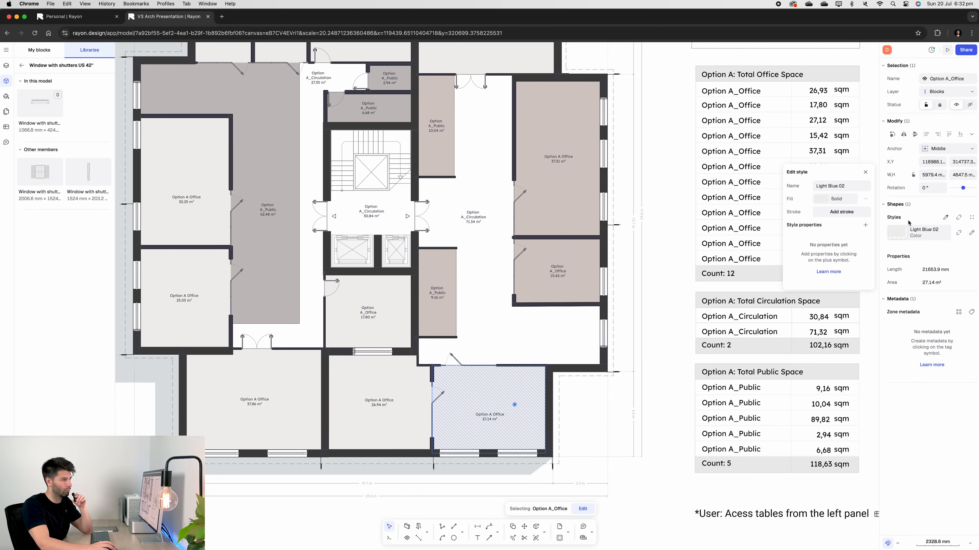
Recolour the Light Blue 02 style's fill to light cyan so all twelve Option A_Office zones update
click(836, 198)
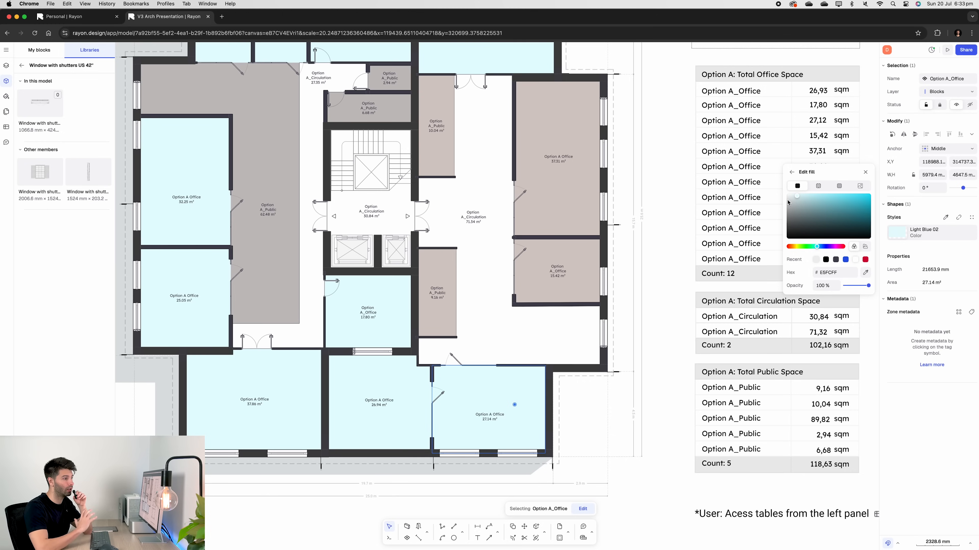
click(489, 416)
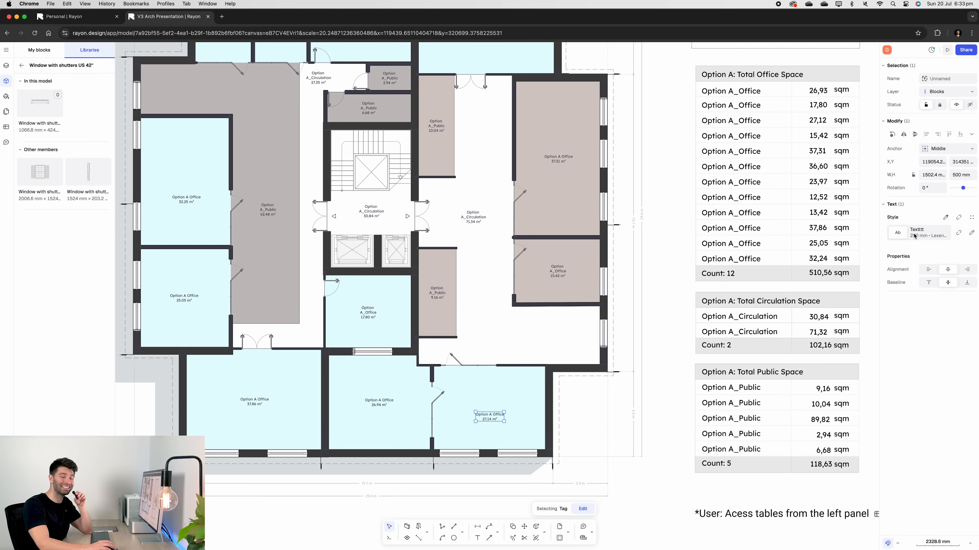
click(897, 232)
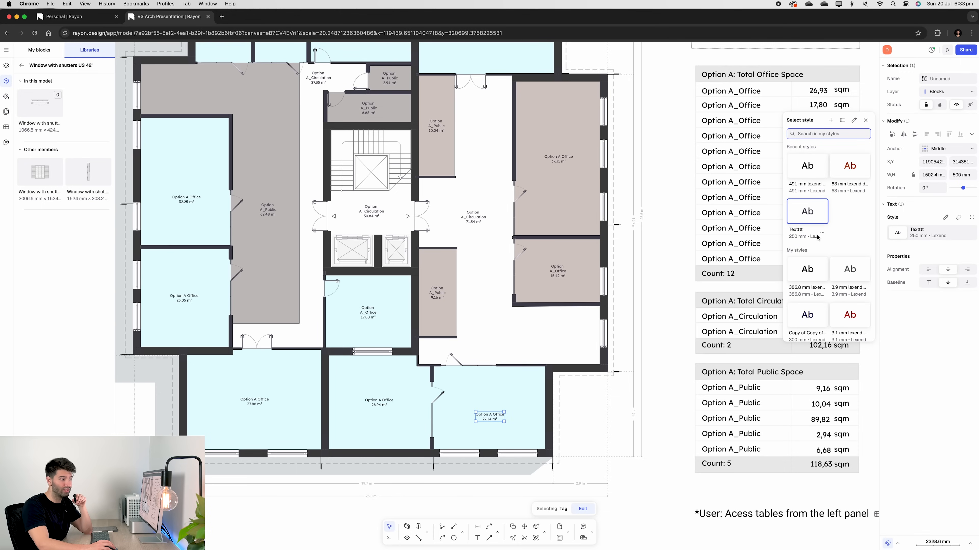
click(865, 120)
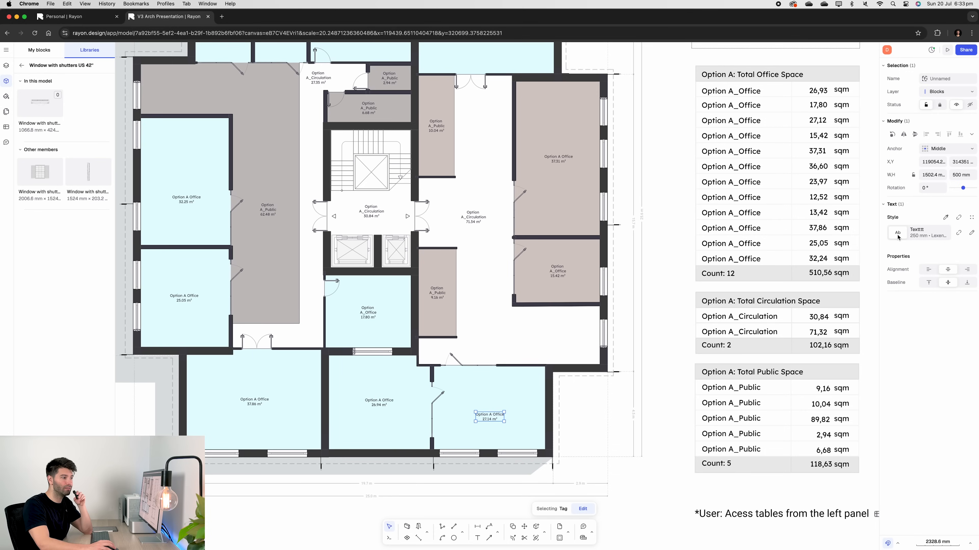
click(897, 233)
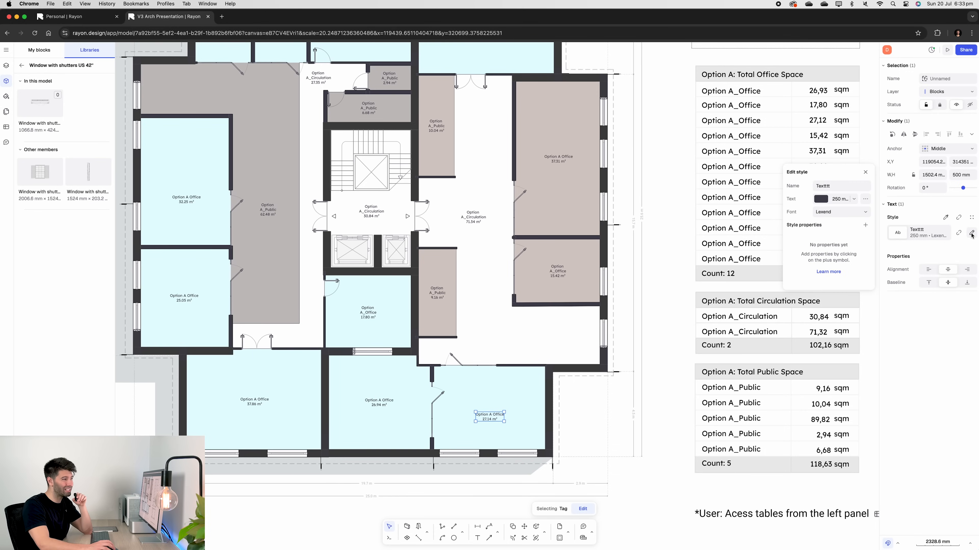
click(854, 199)
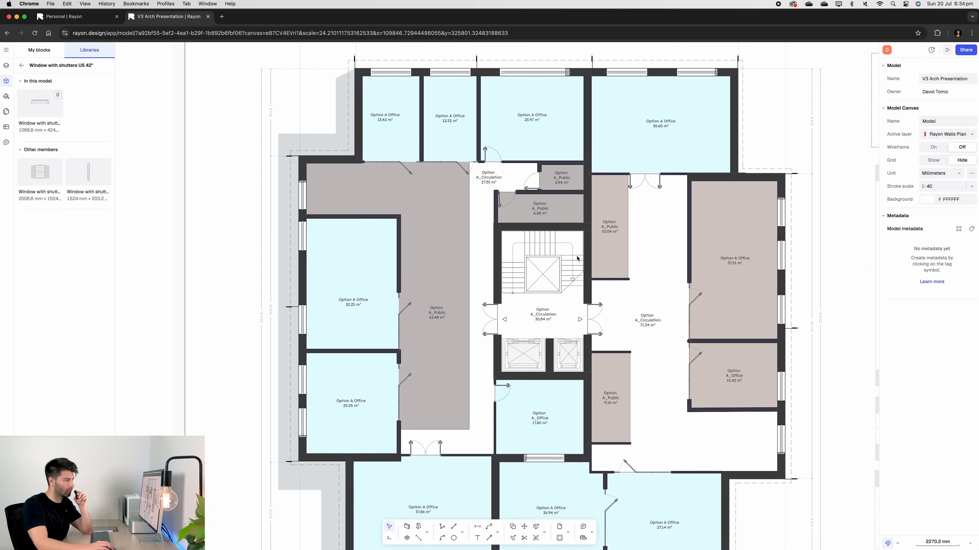
Drag the Lift for 12 people block from the Elevators library into the core's left shaft
click(567, 355)
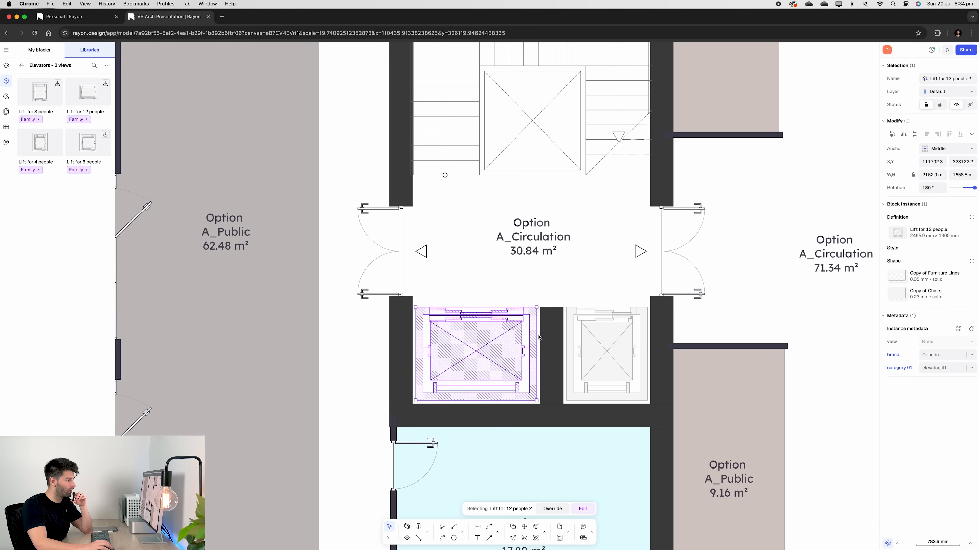
scroll(down, 3)
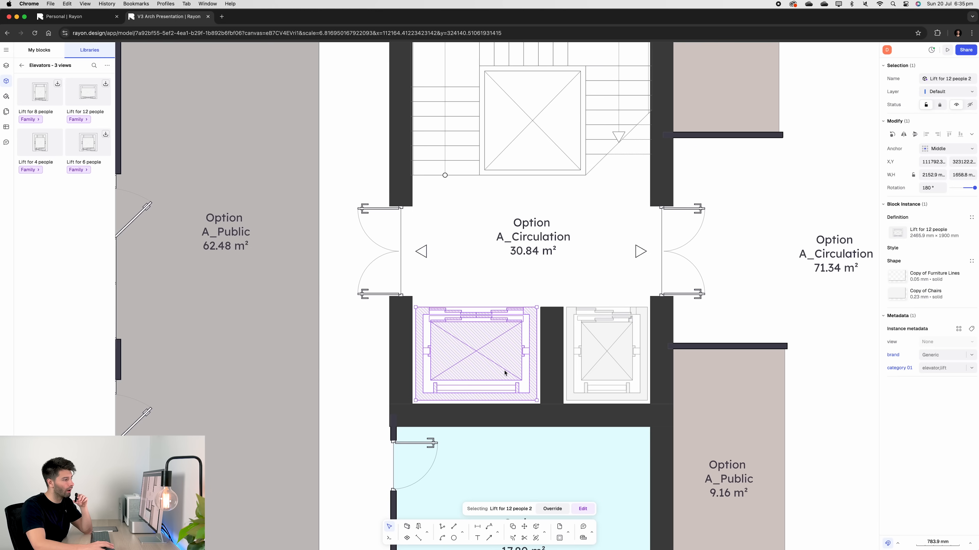
click(605, 354)
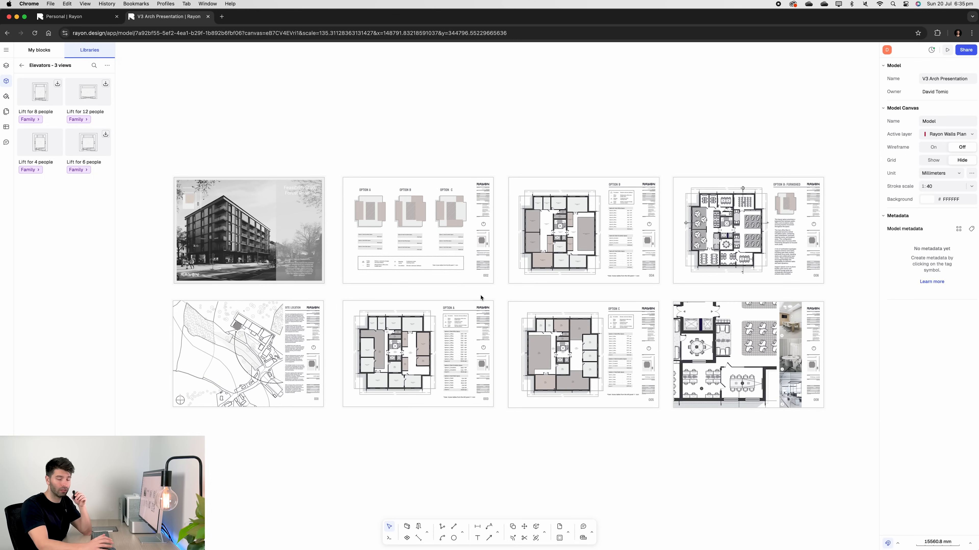
Review the per-page export options from the main menu without exporting
click(6, 50)
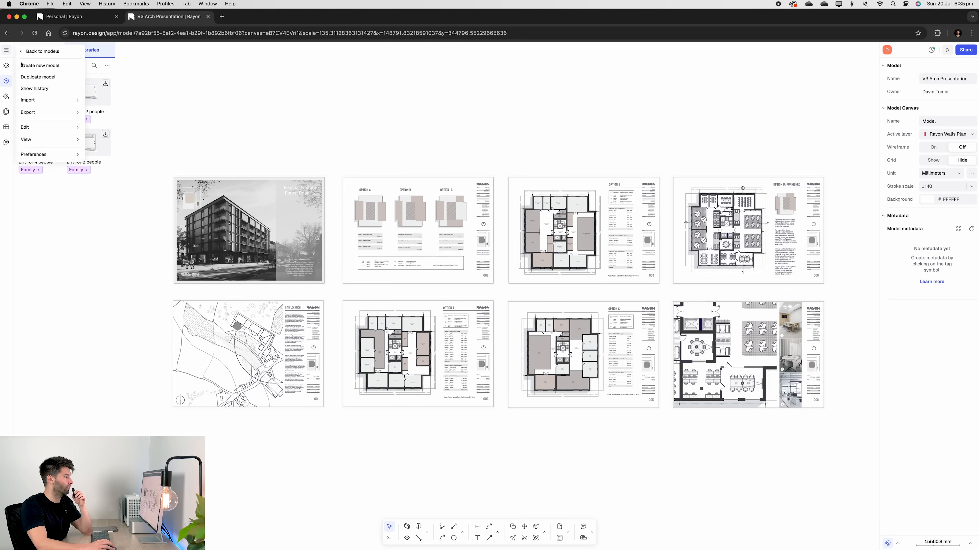
click(96, 125)
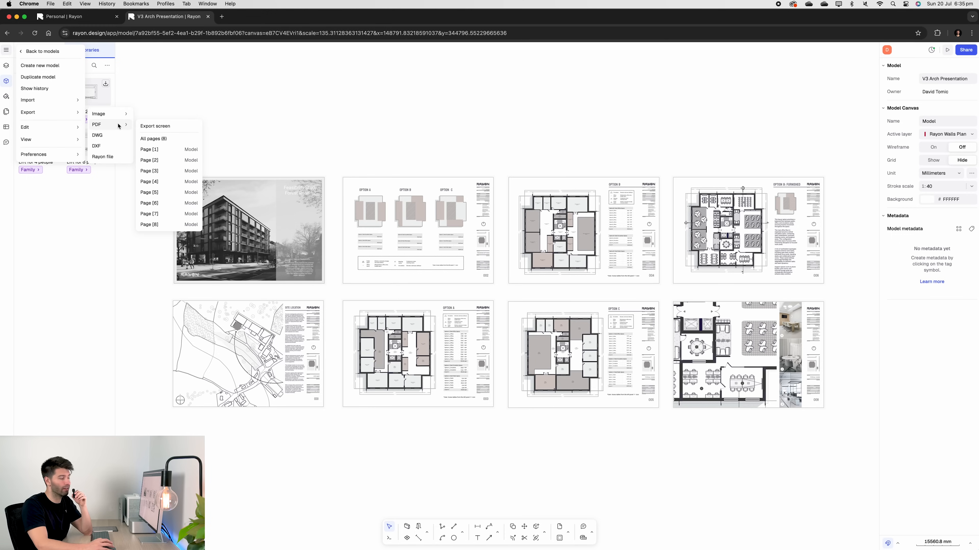
click(306, 123)
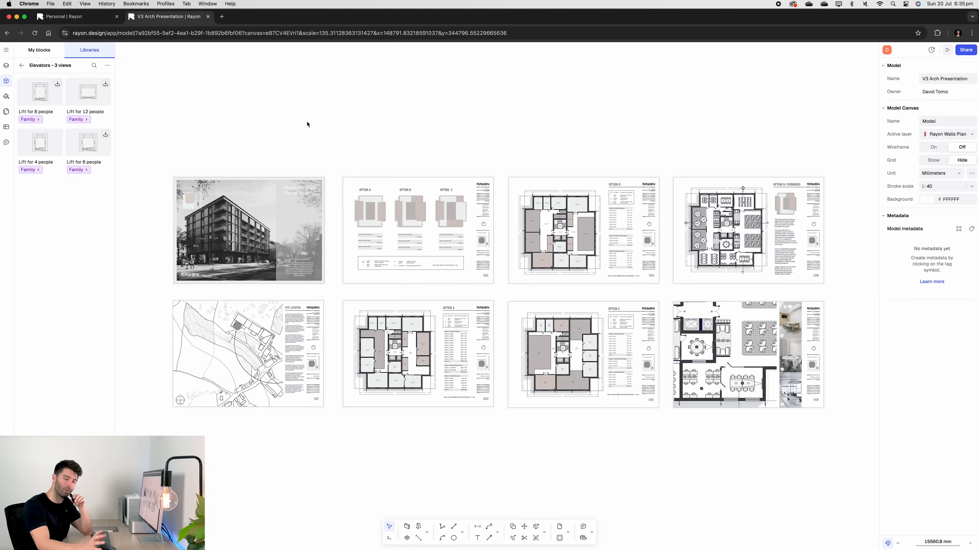
mouse_move(947, 50)
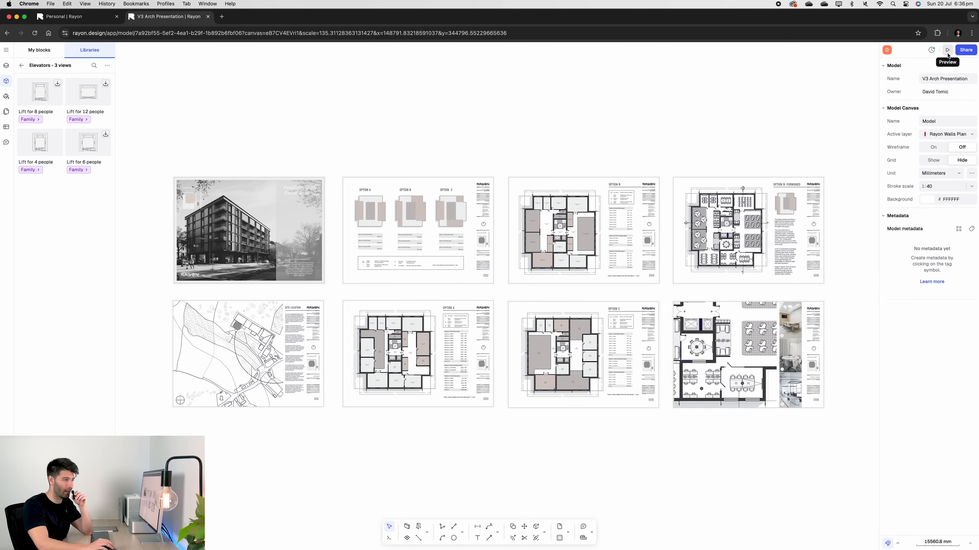
Preview the pages including Option C, publish them as a live presentation and copy its link
click(947, 50)
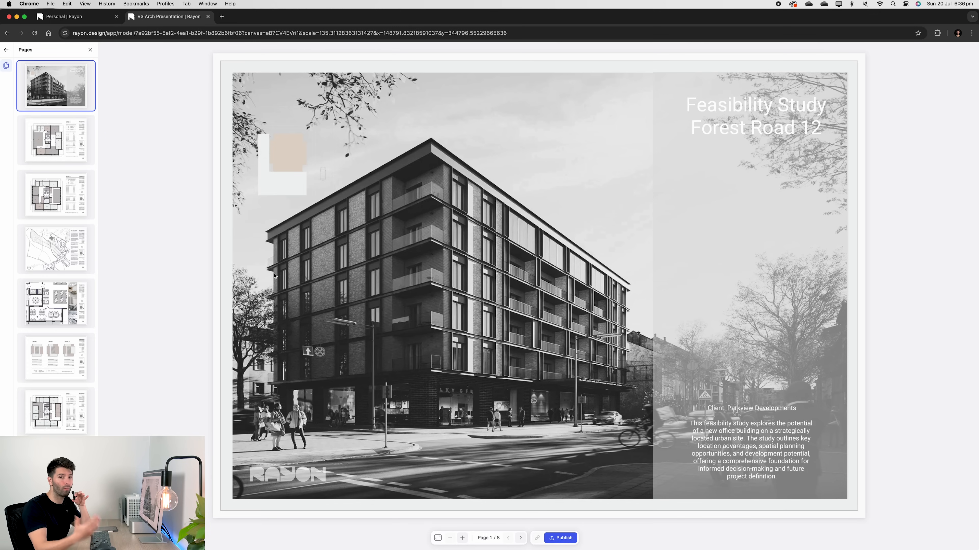
click(55, 140)
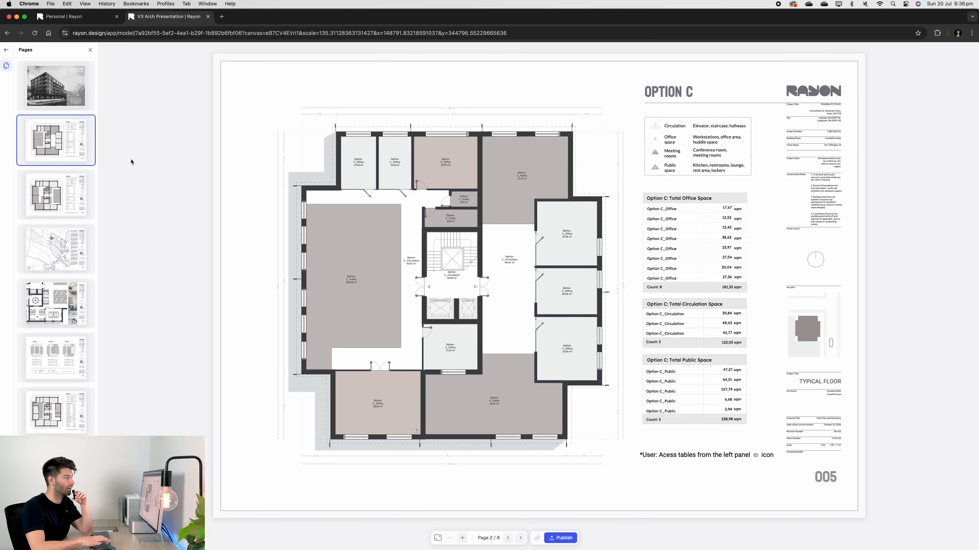
click(56, 303)
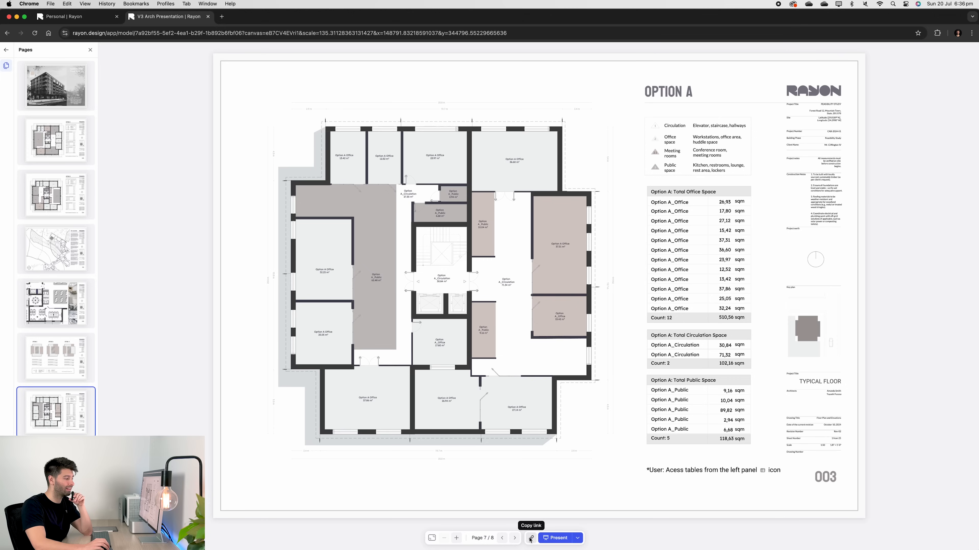
click(530, 538)
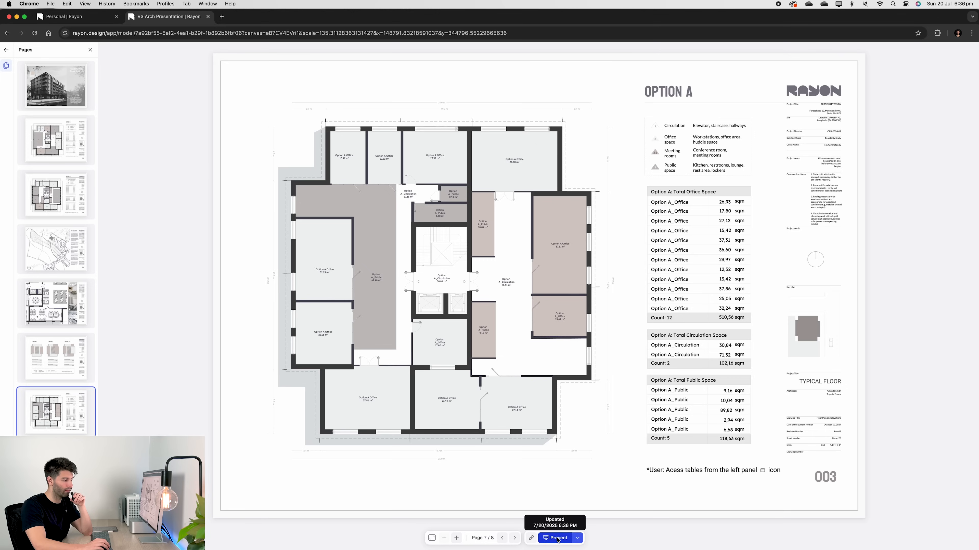
click(555, 538)
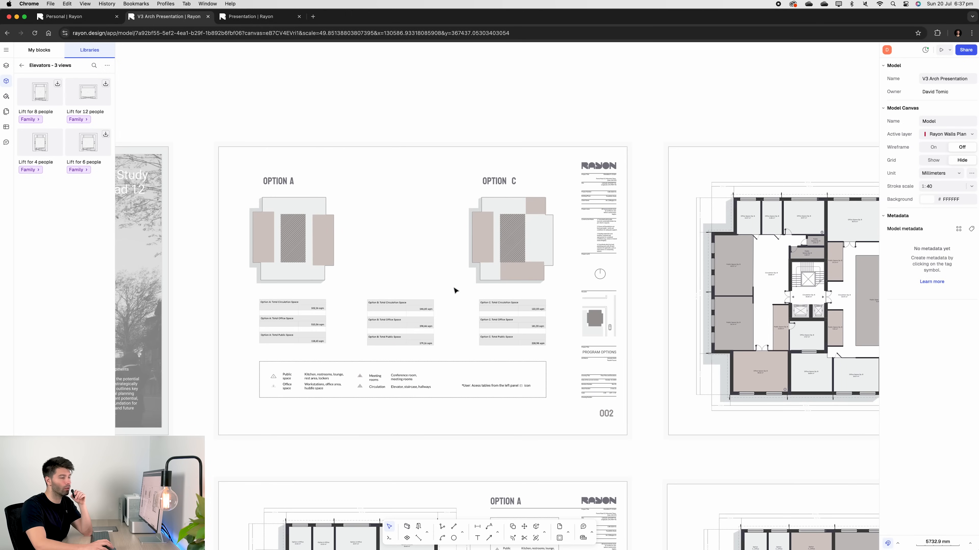
mouse_move(500, 162)
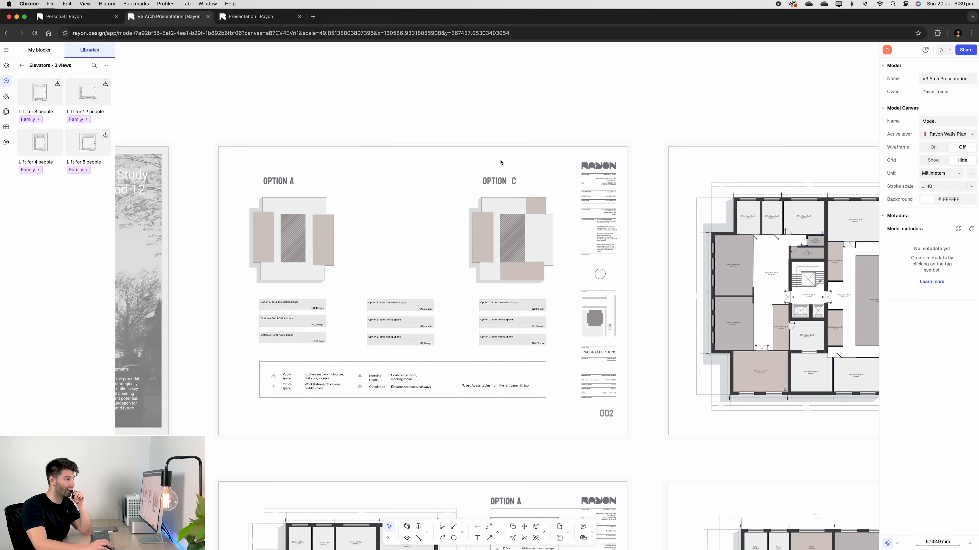
From Share > Presentation, view the live presentation showing the program-options page
click(966, 50)
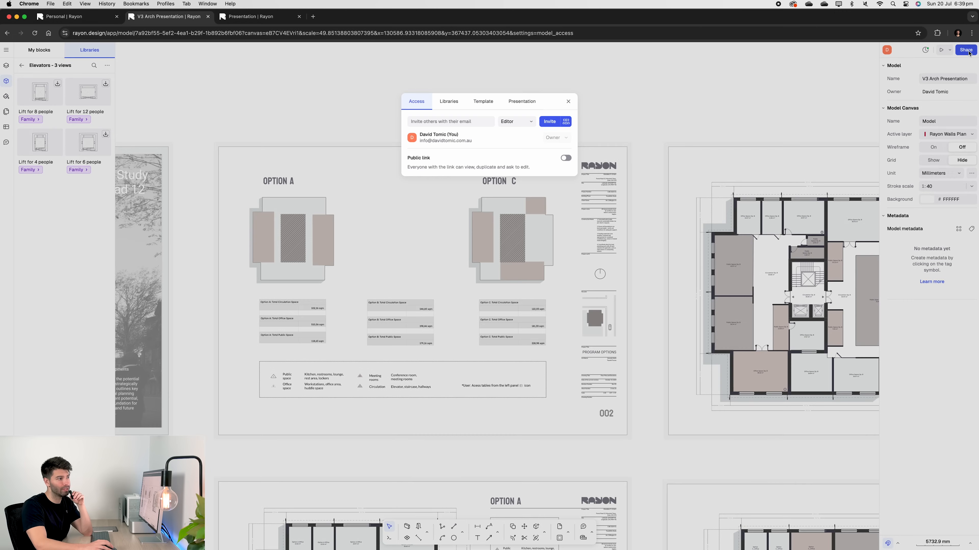
click(522, 101)
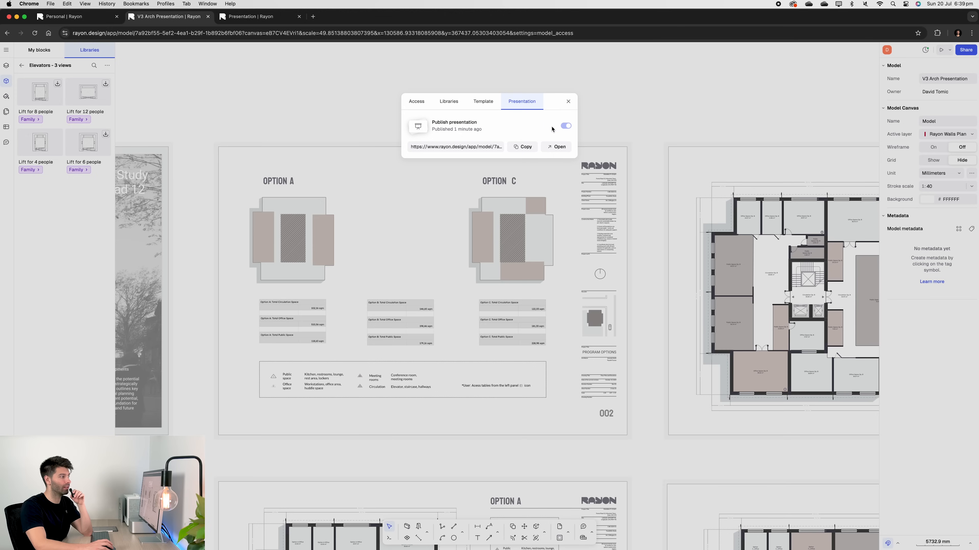
click(556, 147)
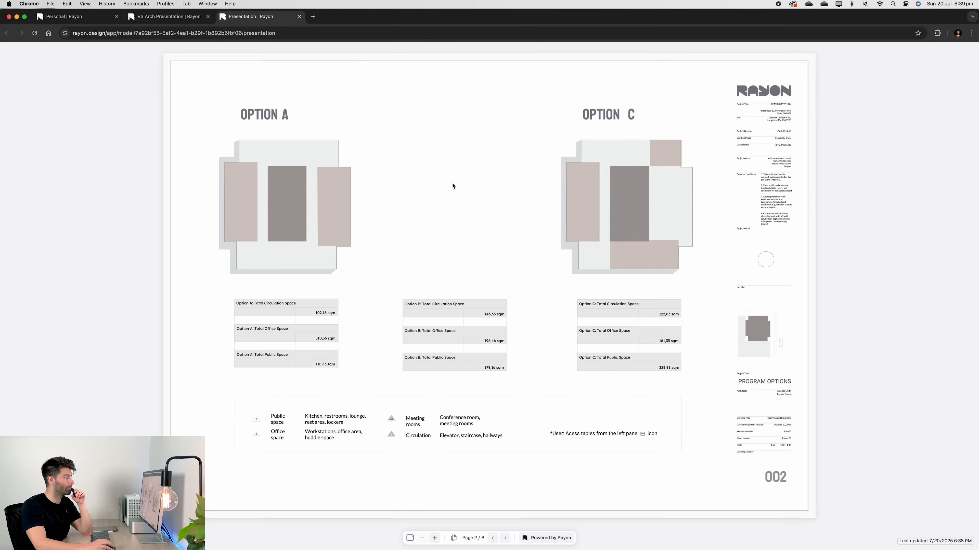
mouse_move(217, 16)
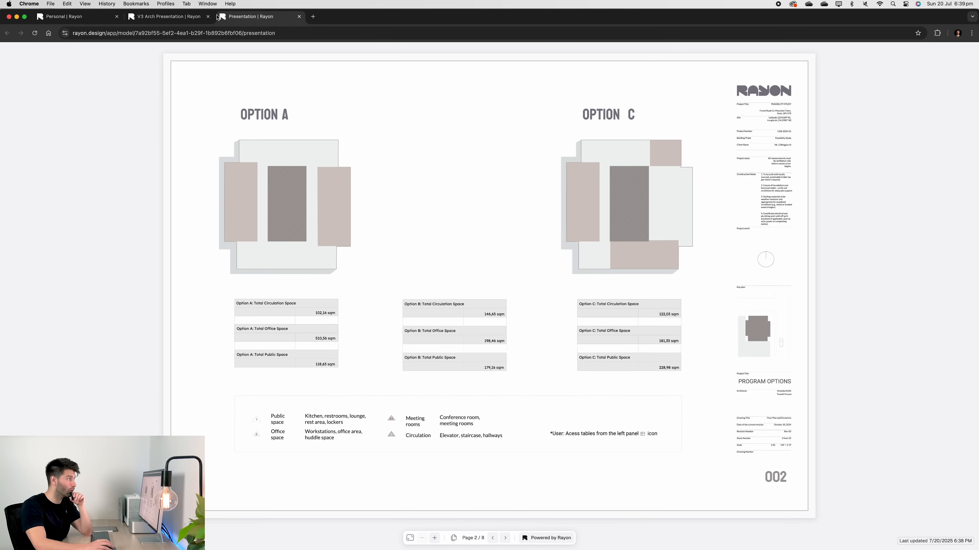
Return to the model editor, republish, and reload the live presentation with Option B restored
click(165, 16)
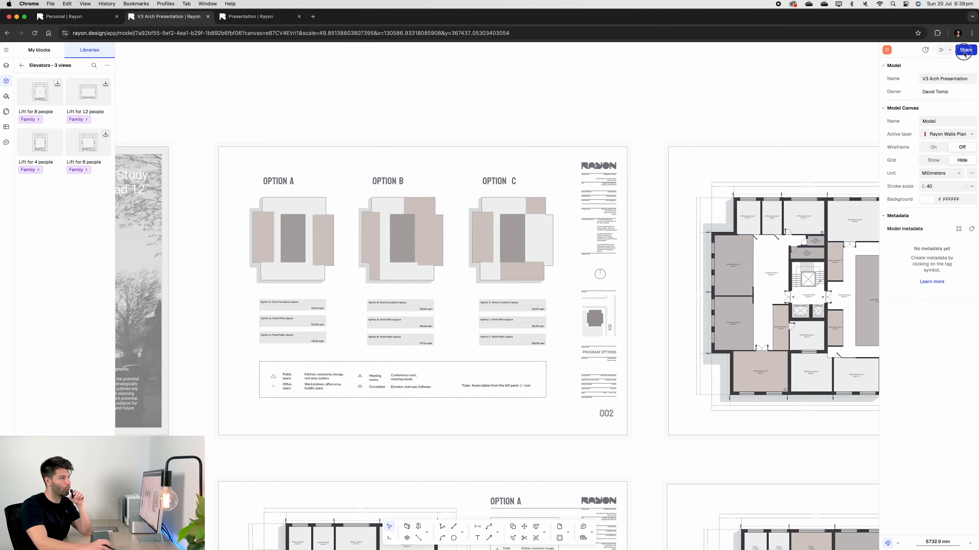
click(965, 50)
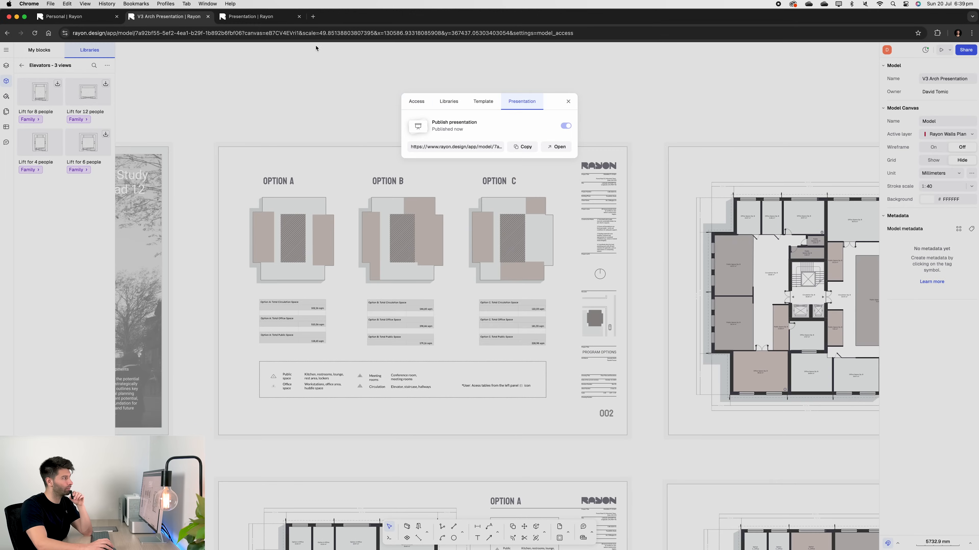
click(555, 147)
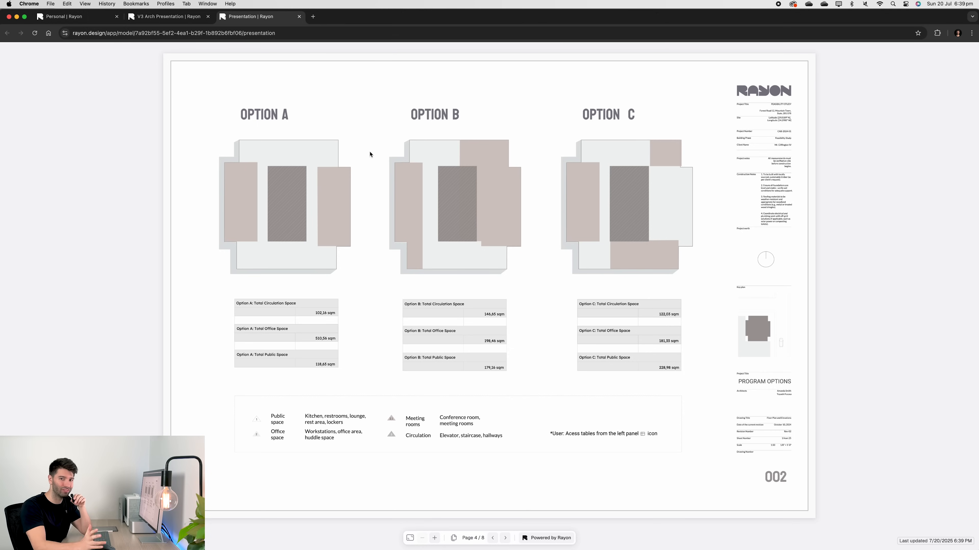
mouse_move(428, 87)
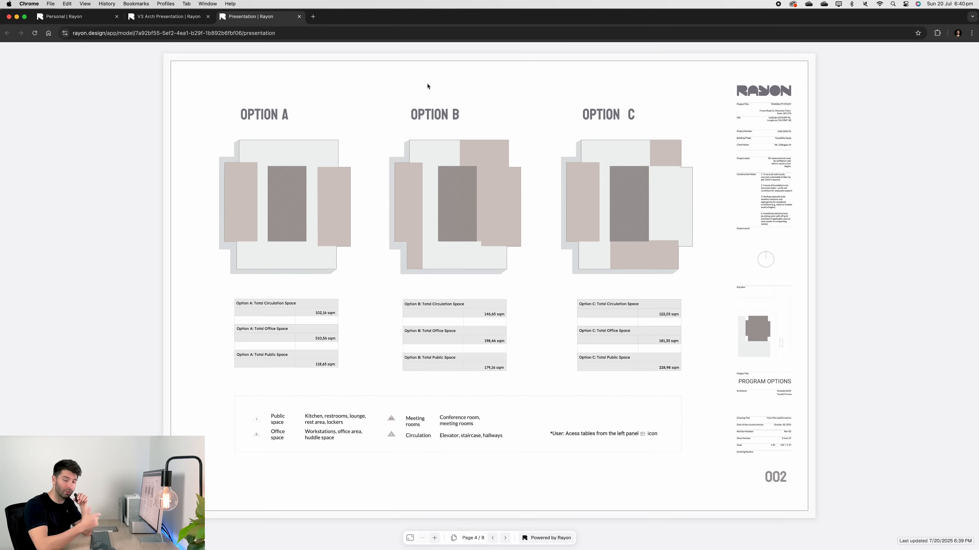
mouse_move(403, 68)
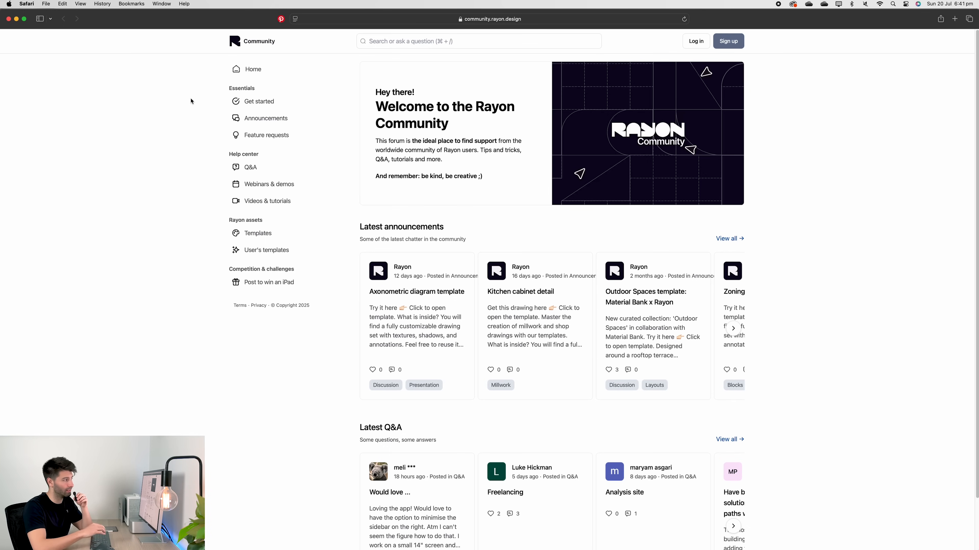
Browse the community Q&A, Webinars & demos, and Videos & tutorials sections, showing user-made tutorials
click(251, 167)
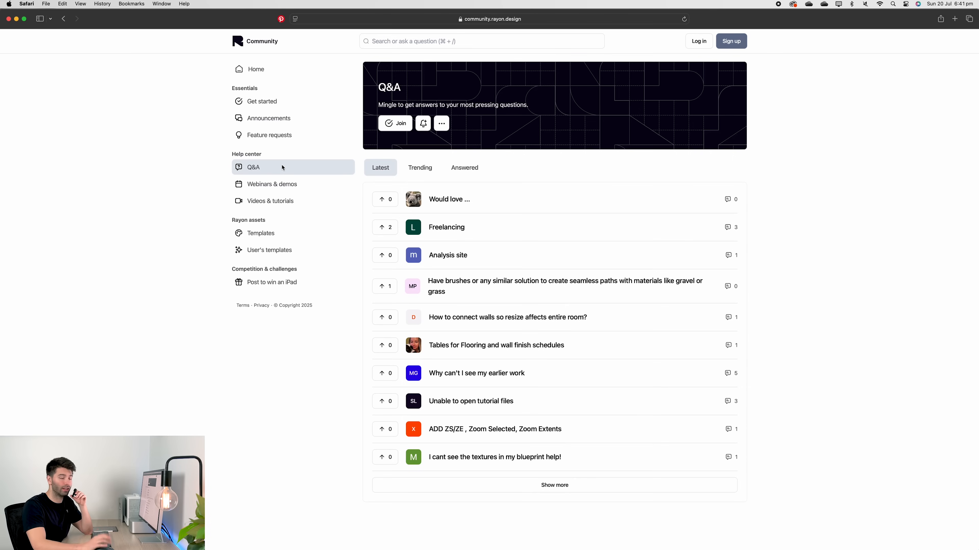
click(271, 184)
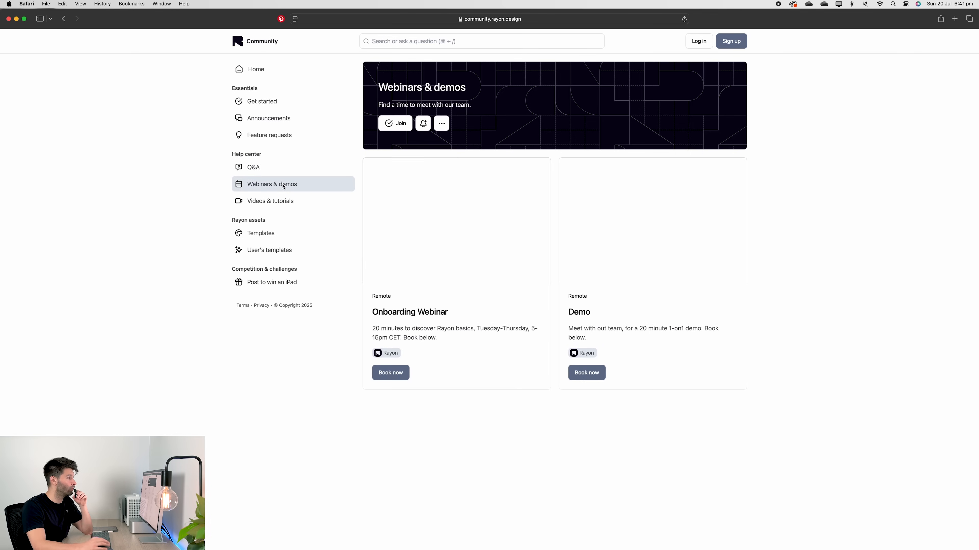
click(267, 201)
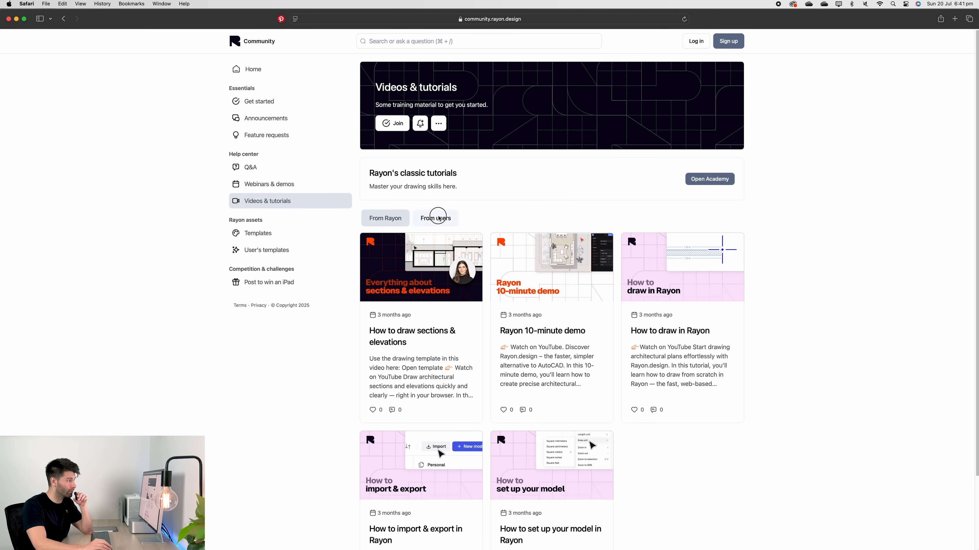
click(437, 217)
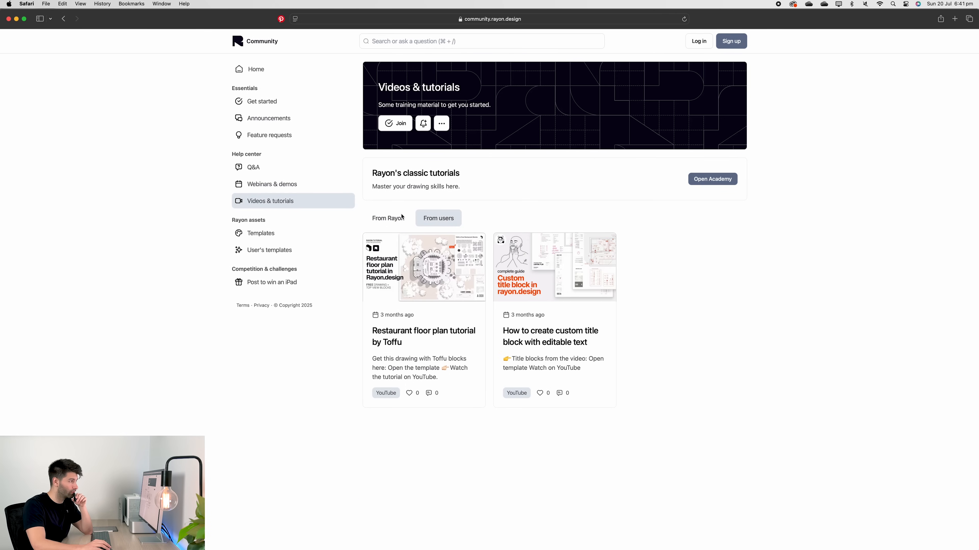
Browse Templates and User's templates, ending on the Post to win an iPad challenge posts
click(258, 233)
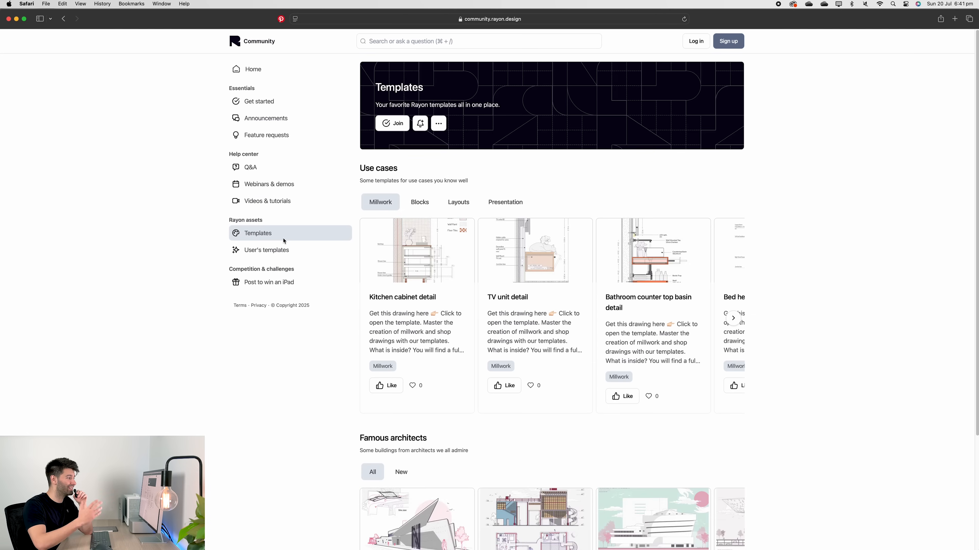
scroll(down, 3)
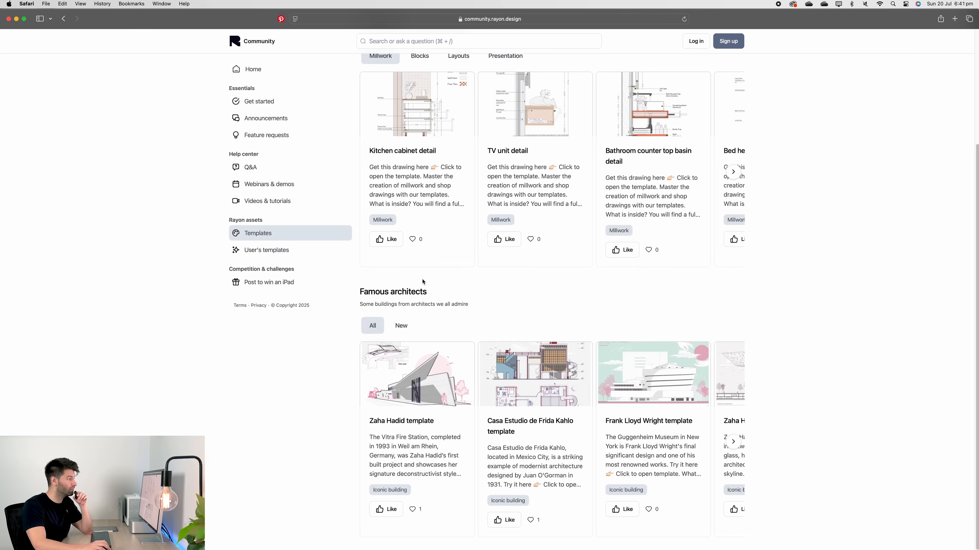
scroll(up, 3)
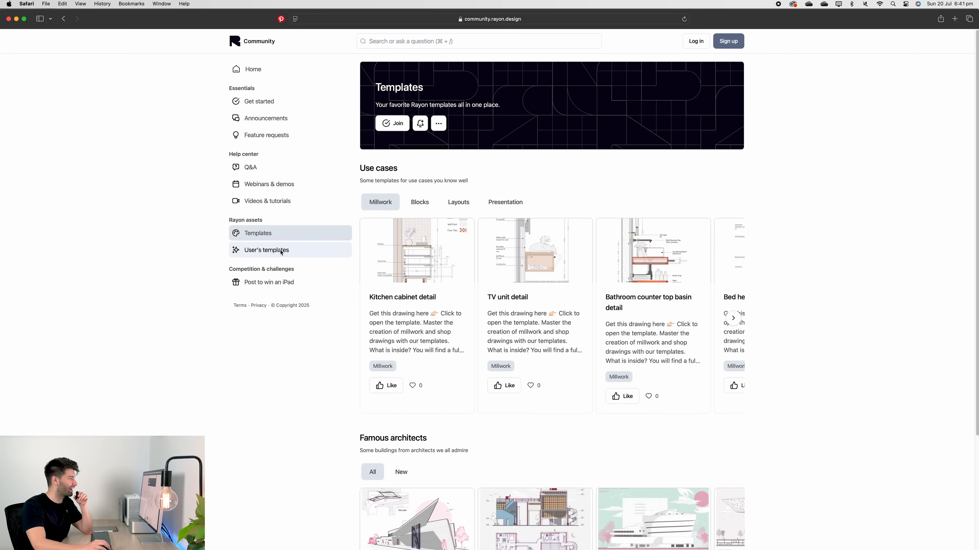
click(266, 250)
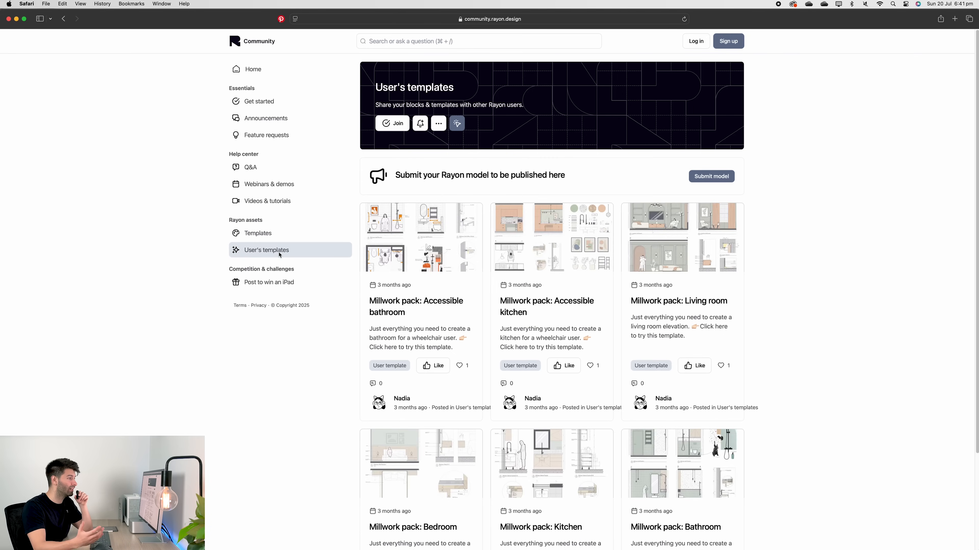
mouse_move(279, 268)
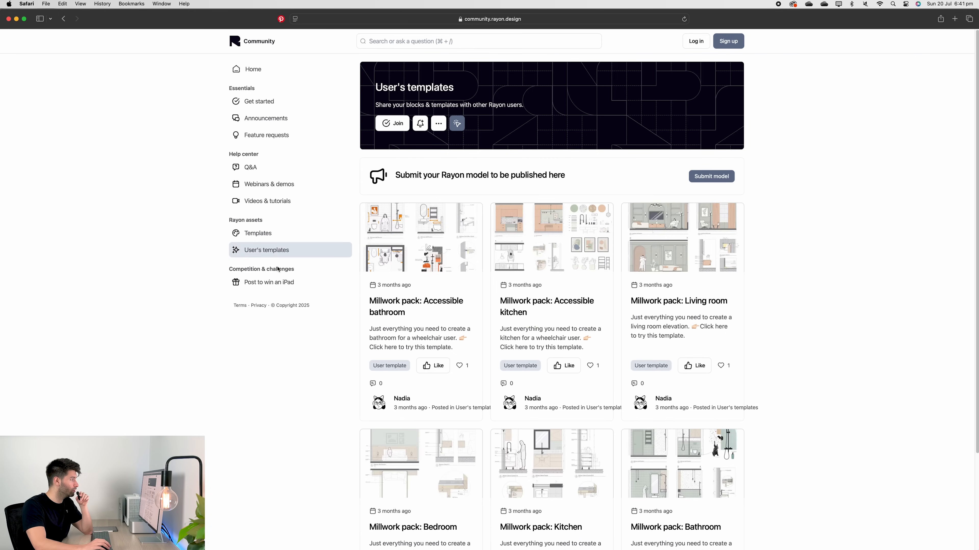
click(269, 282)
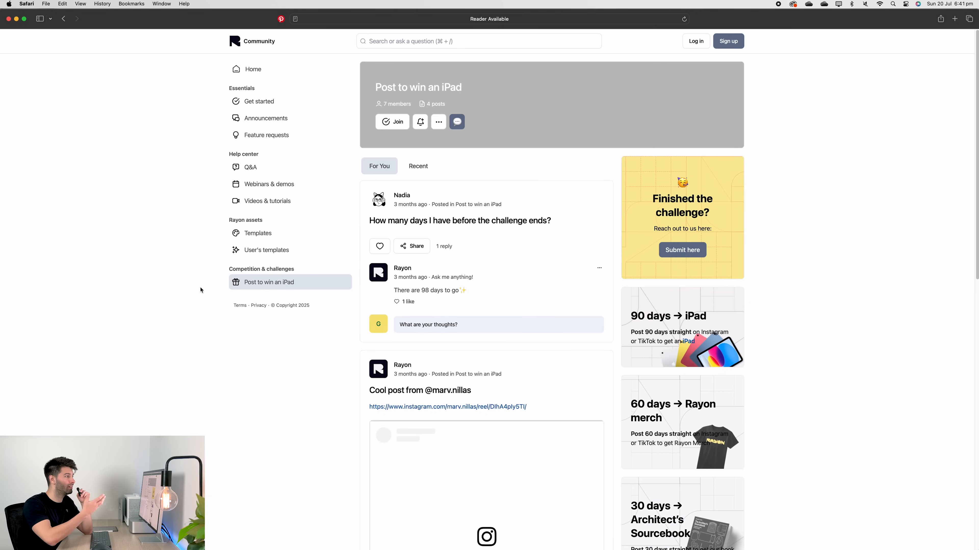